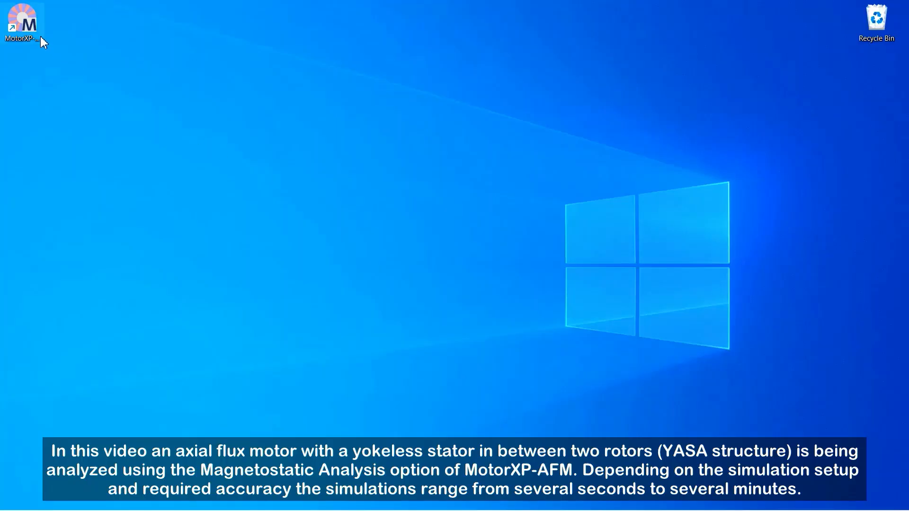
Launch MotorXP-AFM and start saving the new project under a new name.
double_click(22, 23)
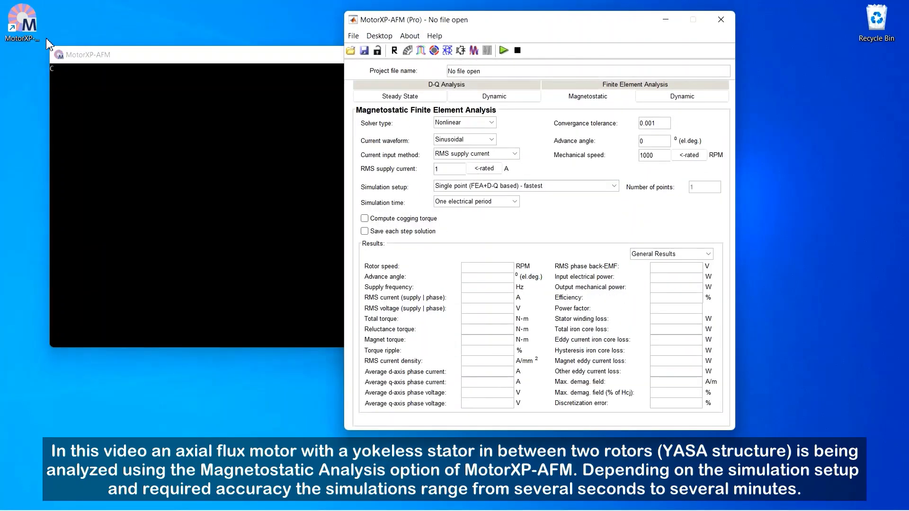
left_click(352, 35)
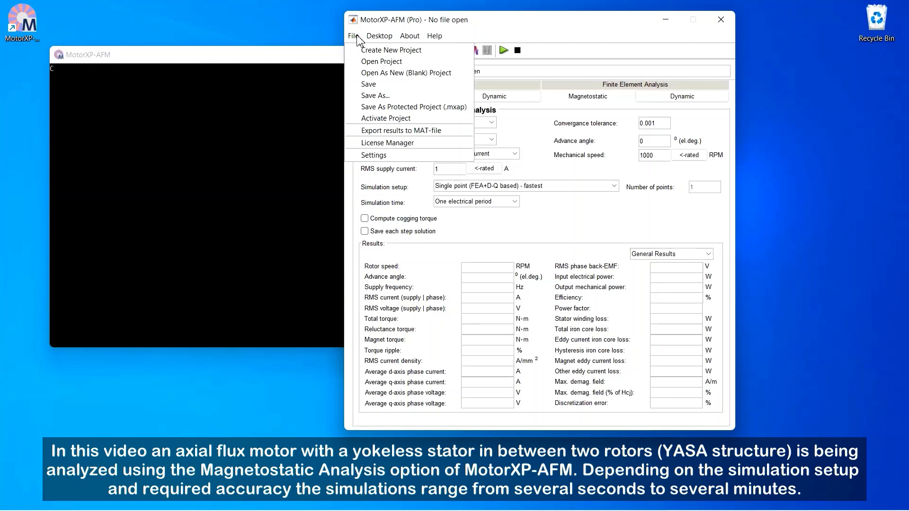
left_click(375, 95)
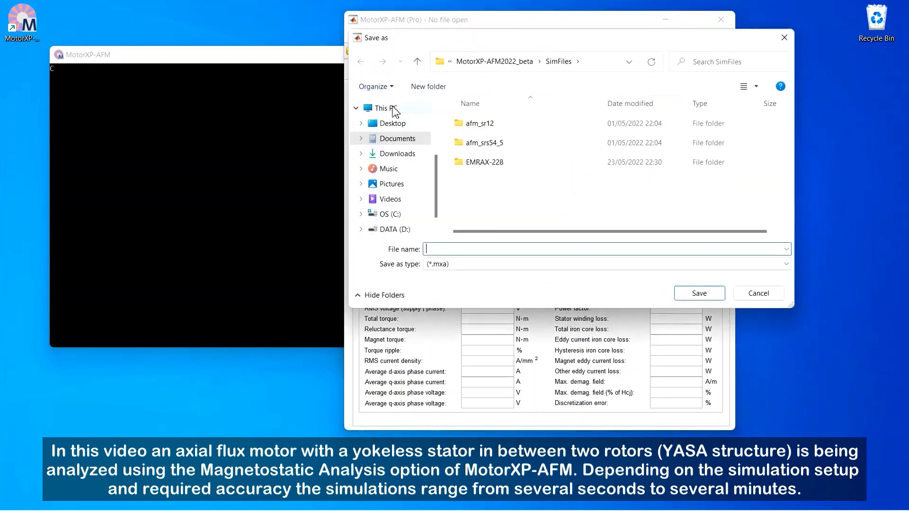
Choose the Desktop as the location and enter EMRAX-228 as the file name.
left_click(393, 123)
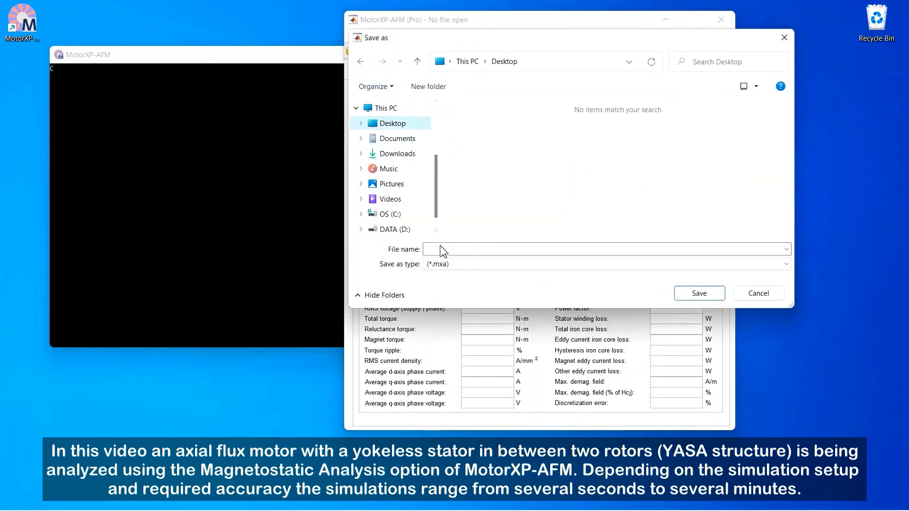
type("EMR")
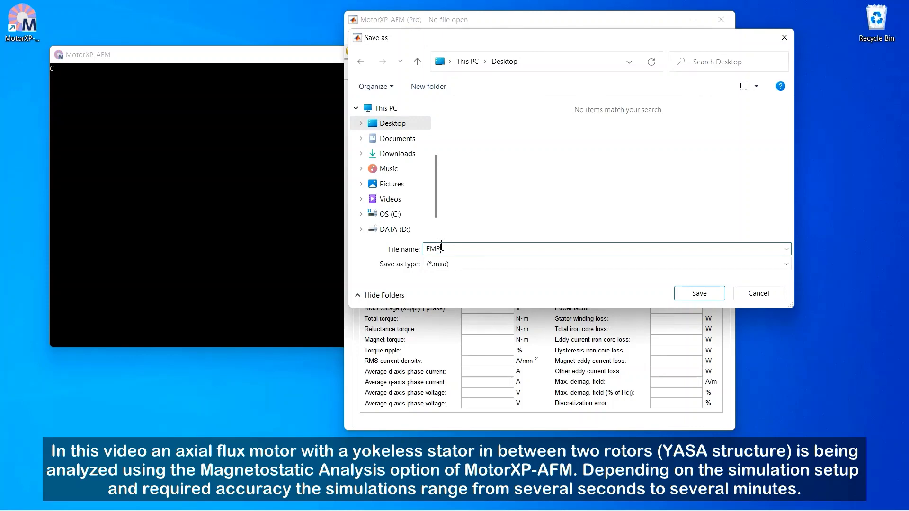
type("AX-228")
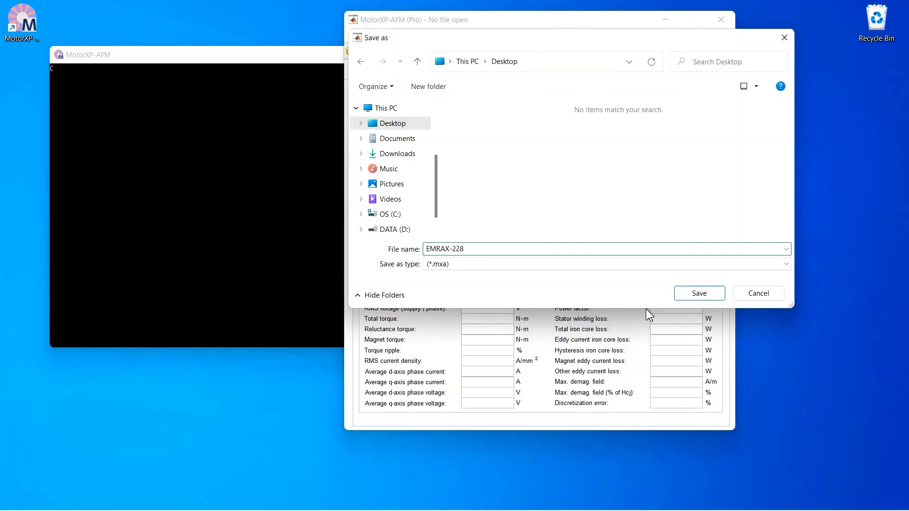
Save EMRAX-228 and make it Rotor | Stator | Rotor with 207/129 mm diameters and 55.6 mm height.
left_click(698, 293)
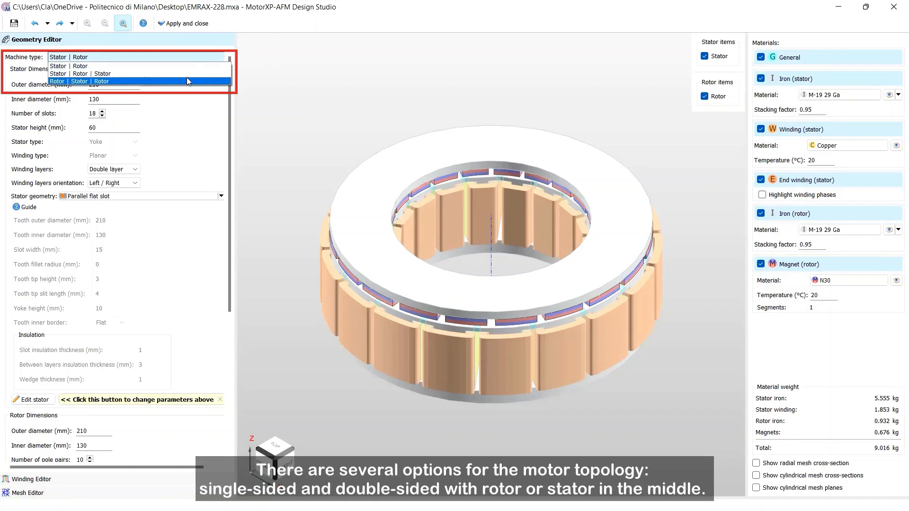
left_click(78, 81)
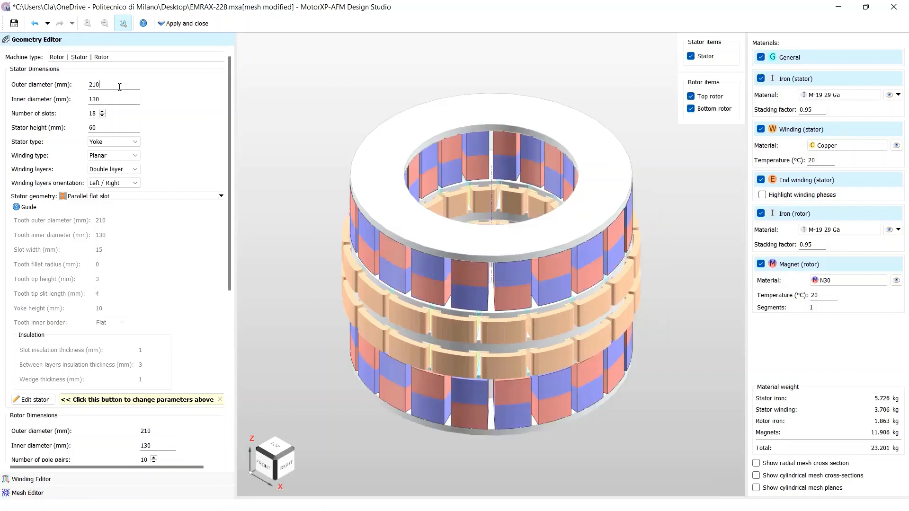
type("207")
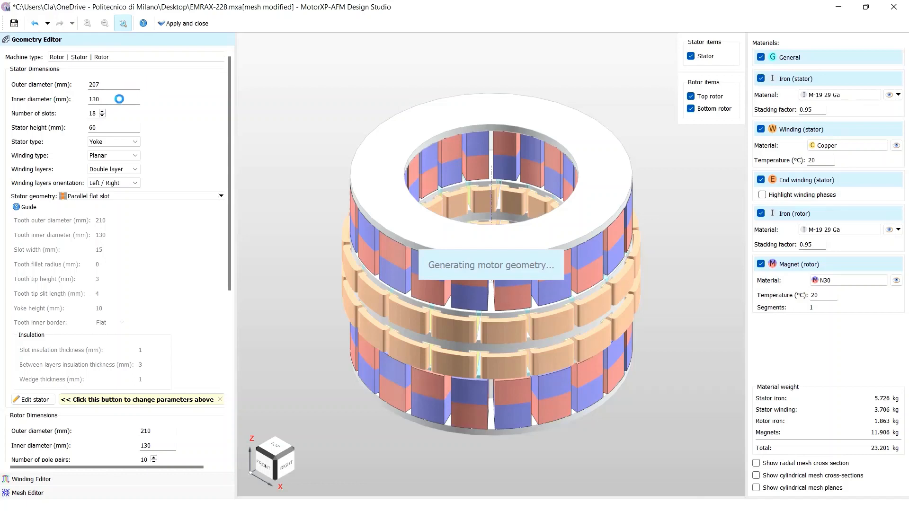
type("129")
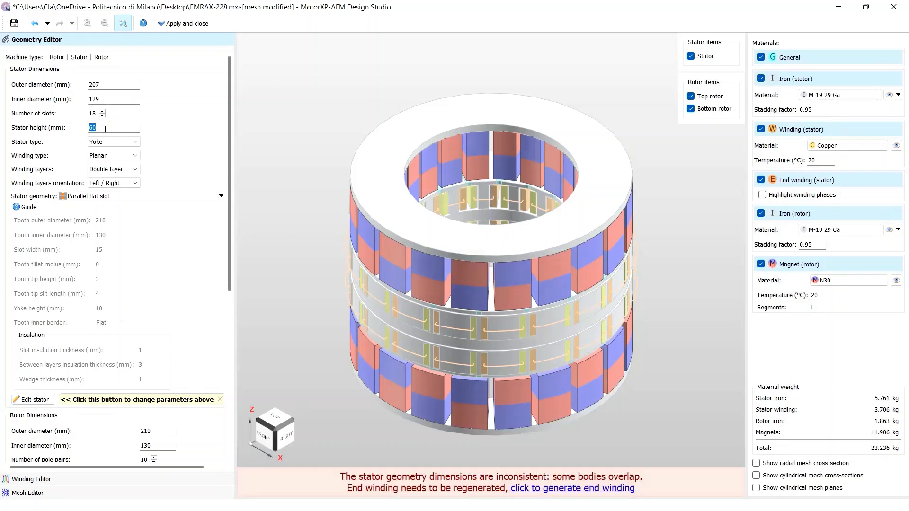
type("55.")
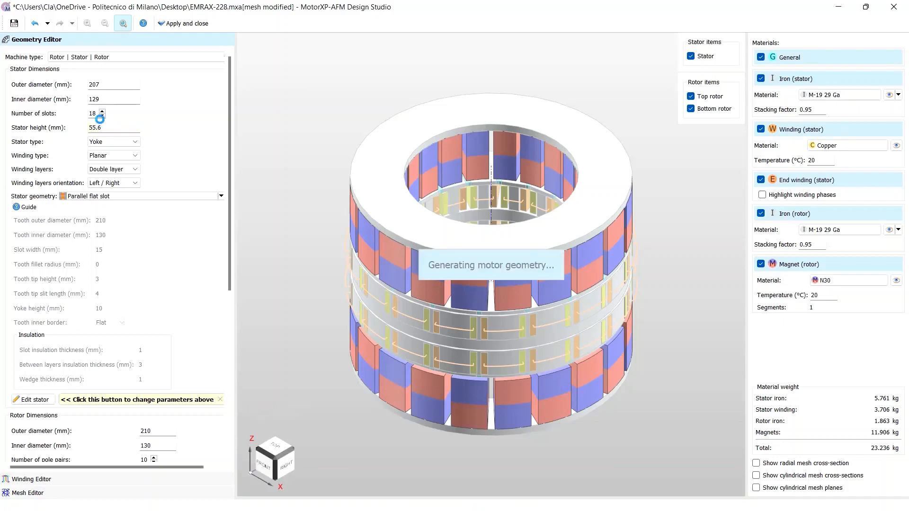
mouse_move(119, 141)
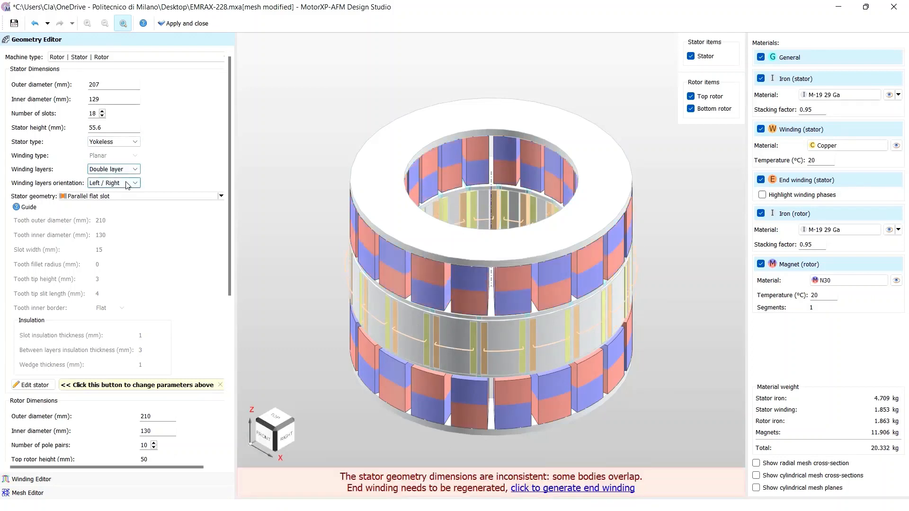
left_click(220, 196)
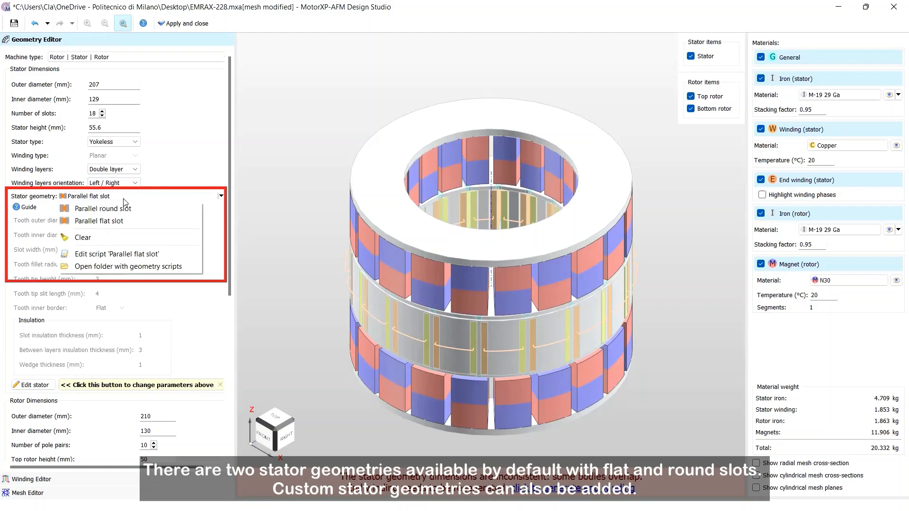
mouse_move(103, 208)
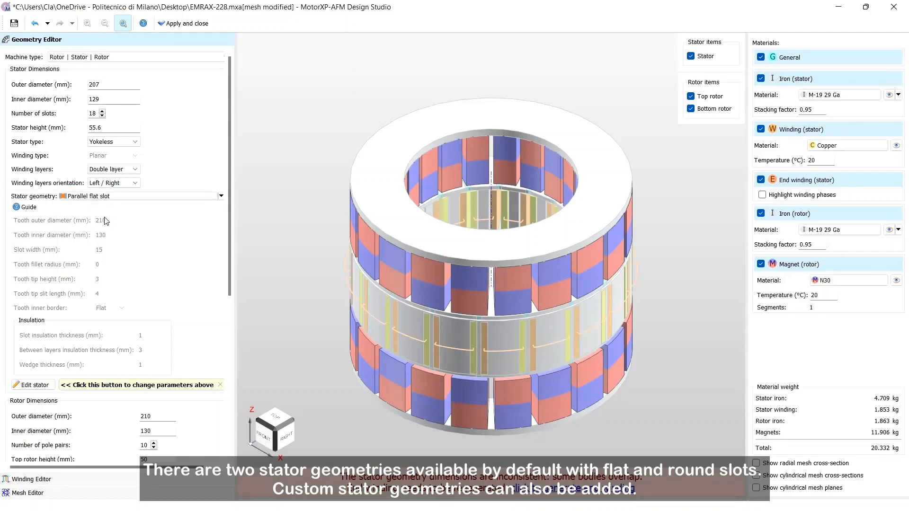
left_click(28, 207)
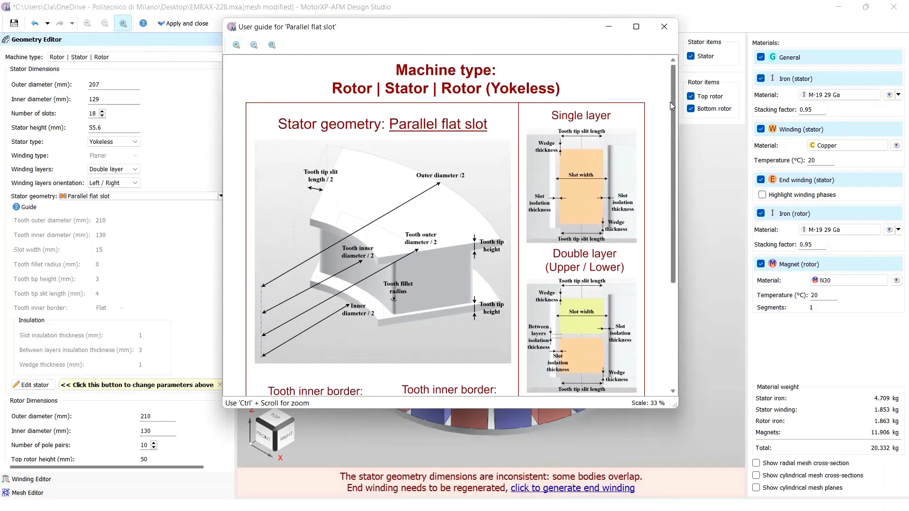
scroll("down", 3)
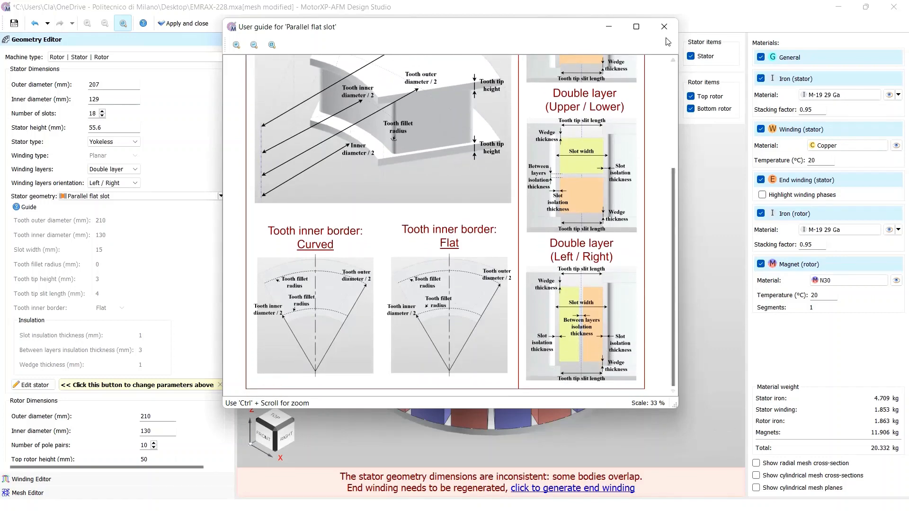
left_click(664, 26)
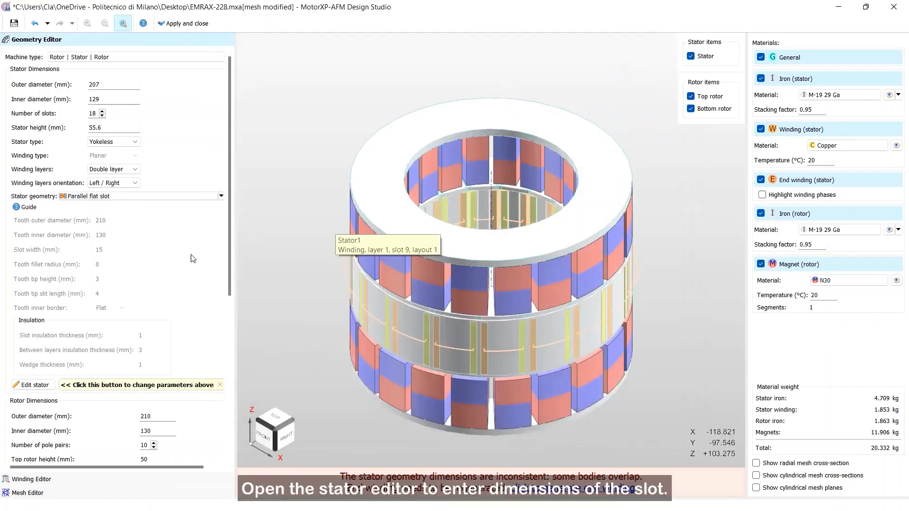
In the stator editor, set the tooth outer and inner diameters to 207 and 129 mm.
left_click(31, 384)
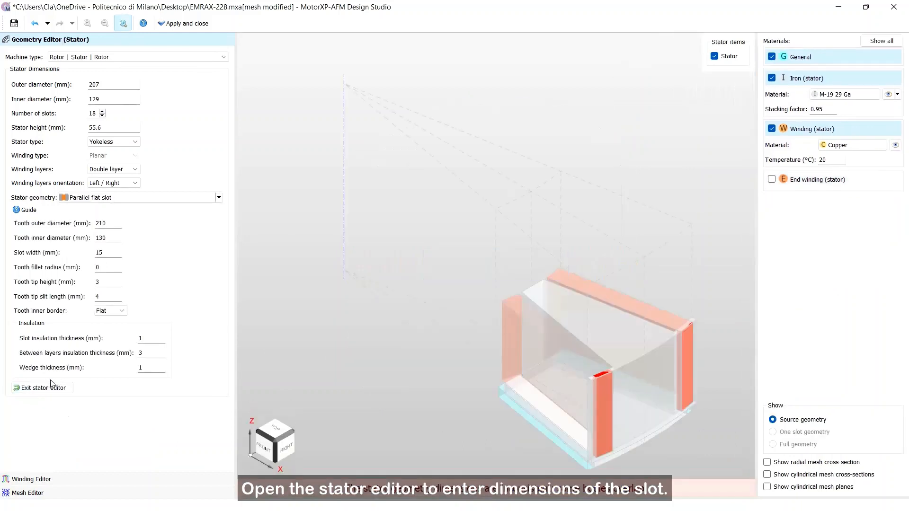
left_click(104, 223)
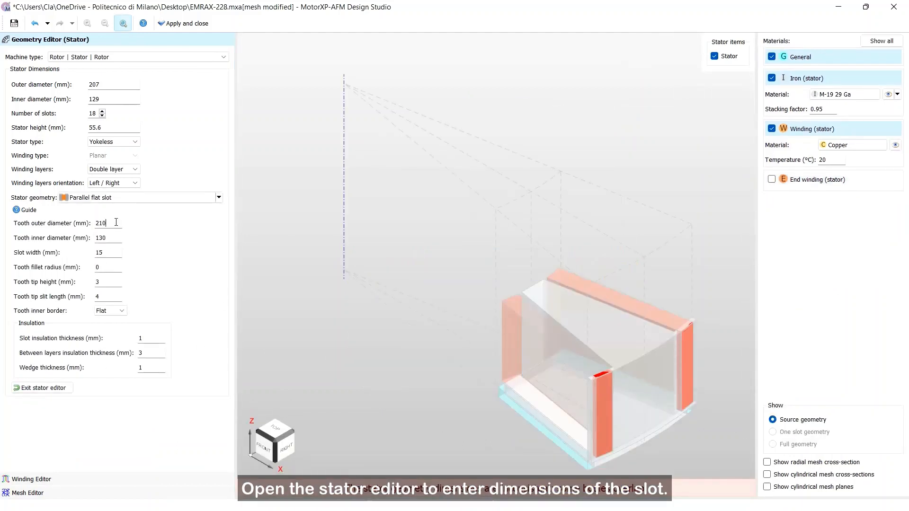
key("Backspace")
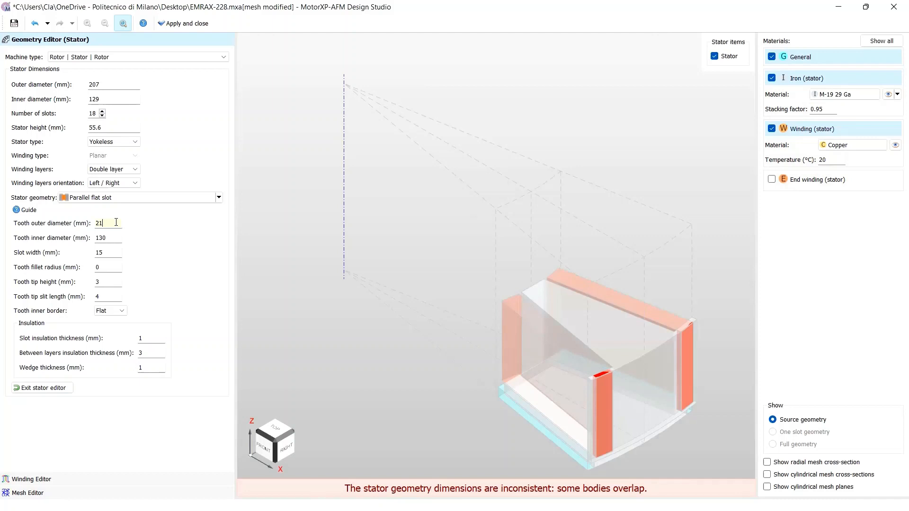
type("207")
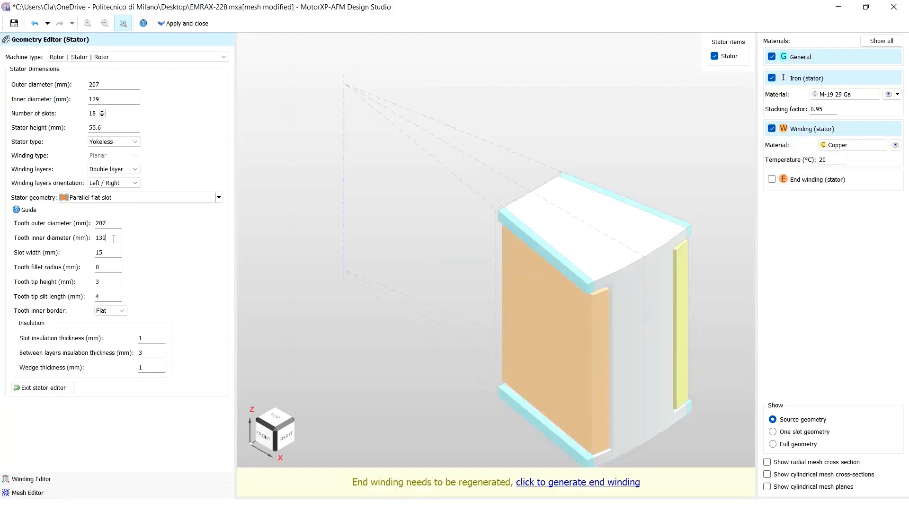
type("129")
left_click(108, 281)
type("0")
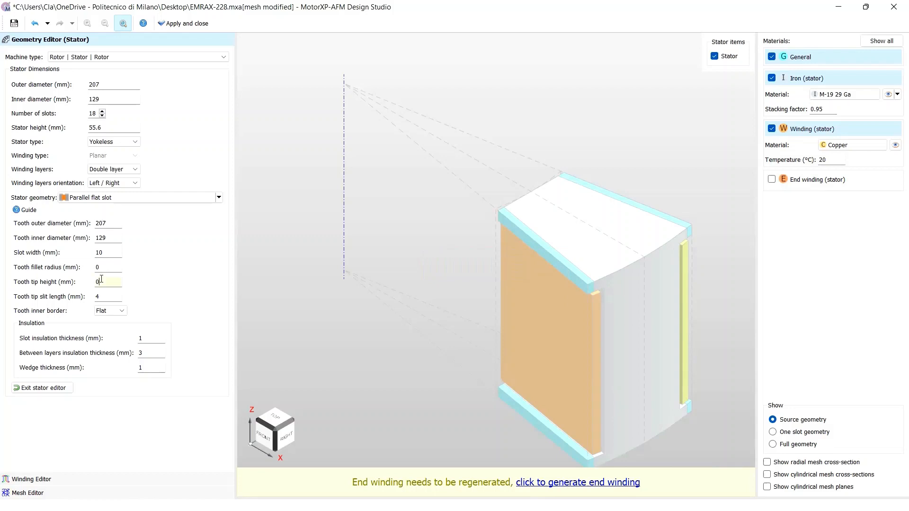
Make the tooth inner border curved and set insulation thicknesses 1.35, 3.3 and 0.8 mm.
left_click(109, 297)
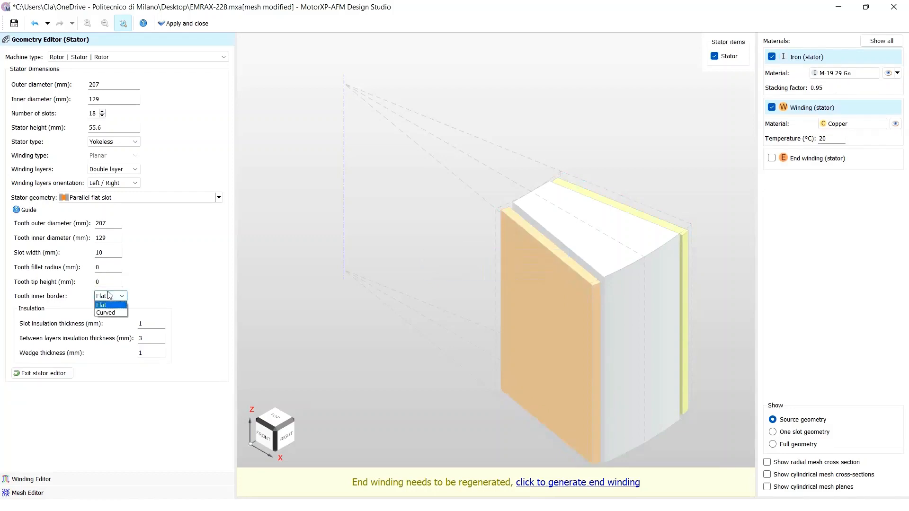
left_click(105, 313)
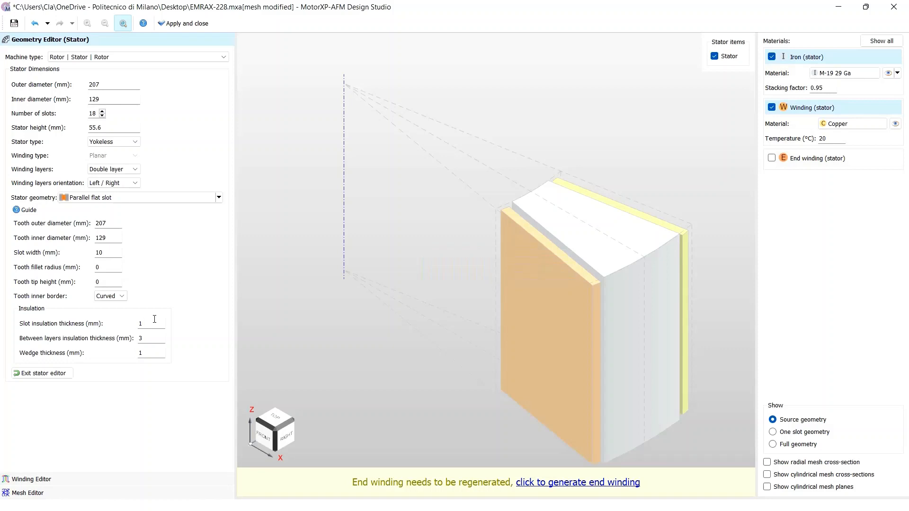
type(".35")
type("0")
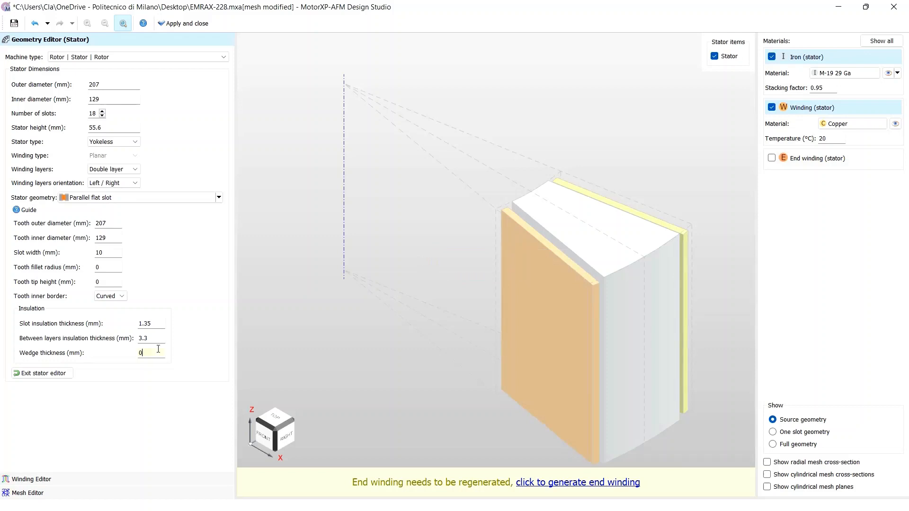
type(".8")
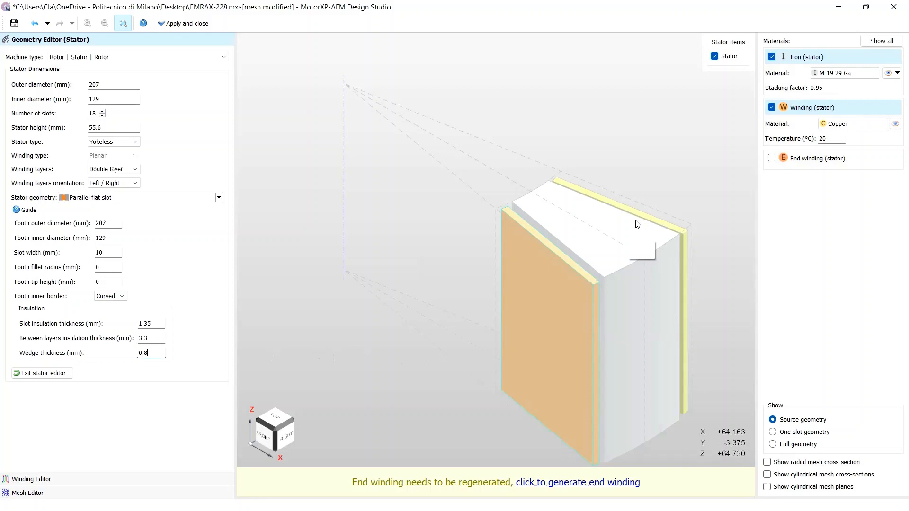
left_click(771, 158)
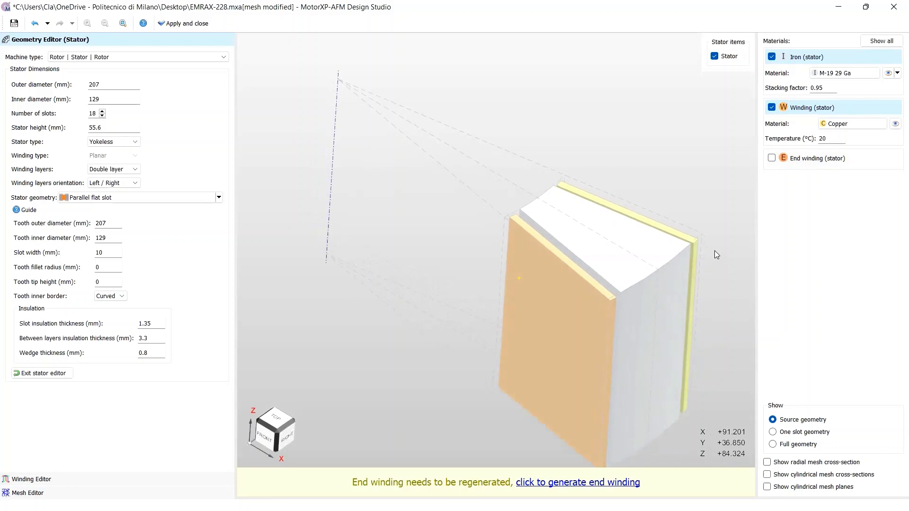
mouse_move(492, 314)
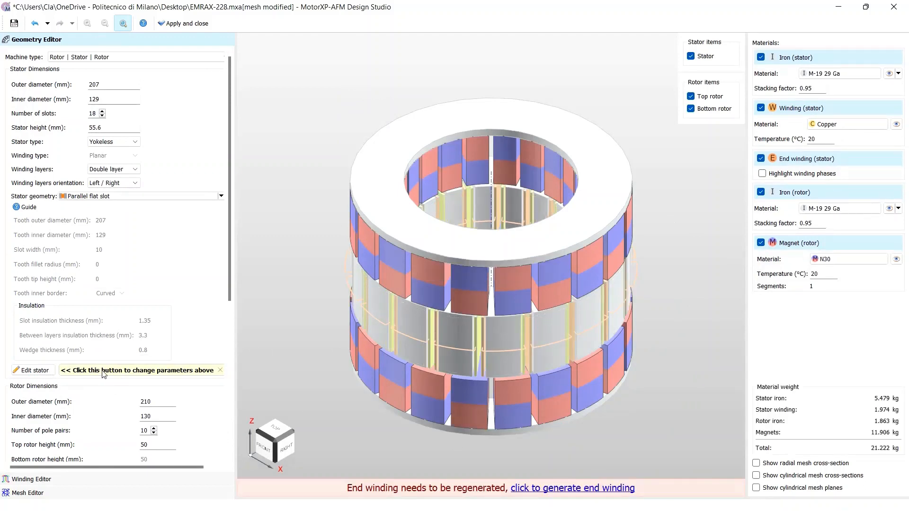
Set rotor inner diameter 128.7 mm, rotor height 11.4 mm and air gap 0.8 mm.
scroll("down", 3)
type("206.3")
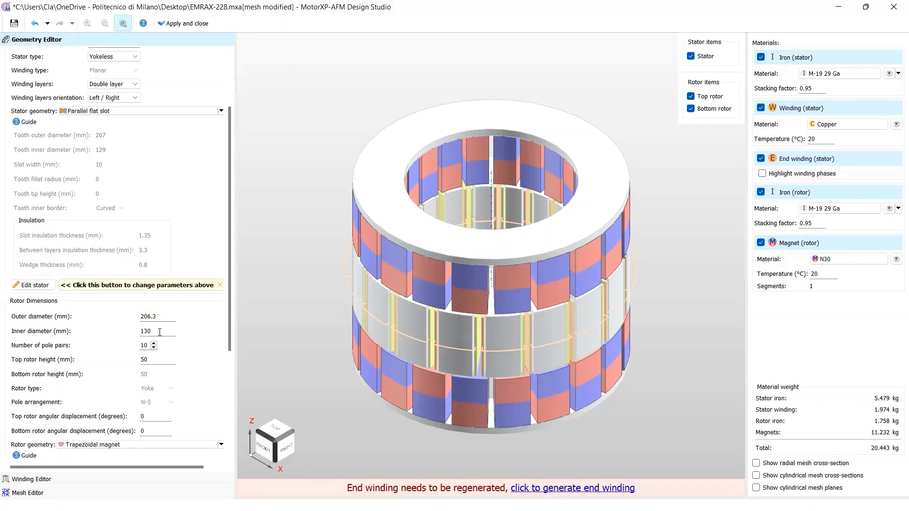
type("128.7")
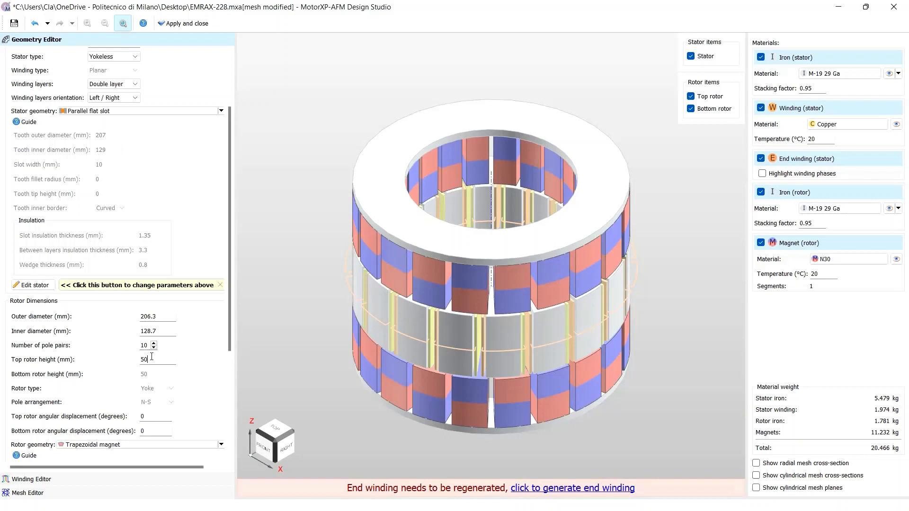
type("11.4")
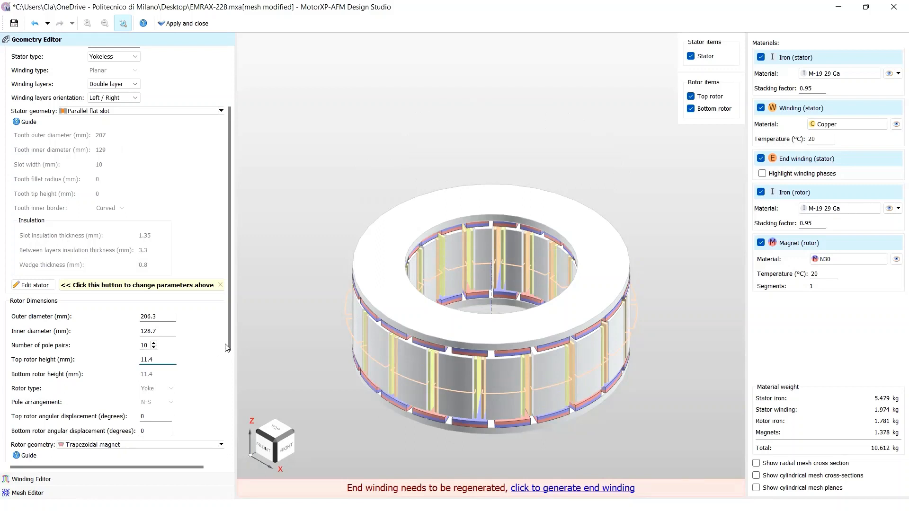
scroll("down", 3)
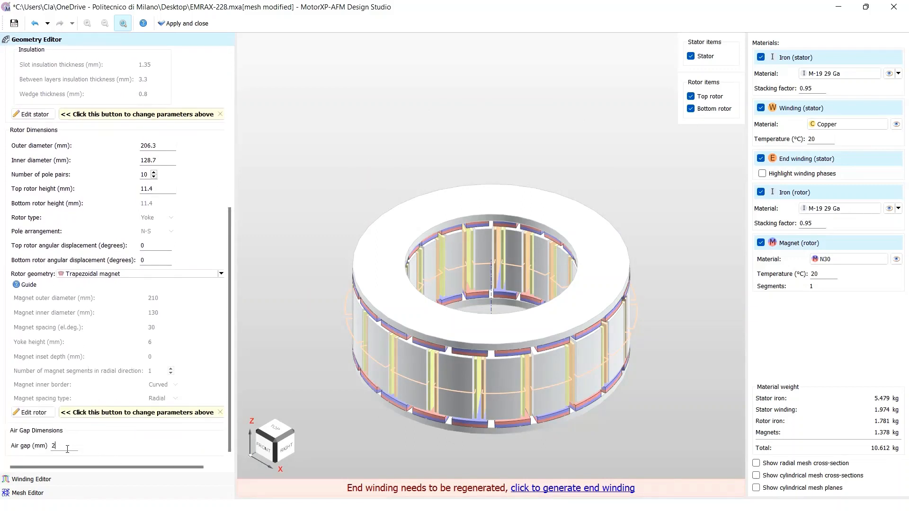
type("0.8")
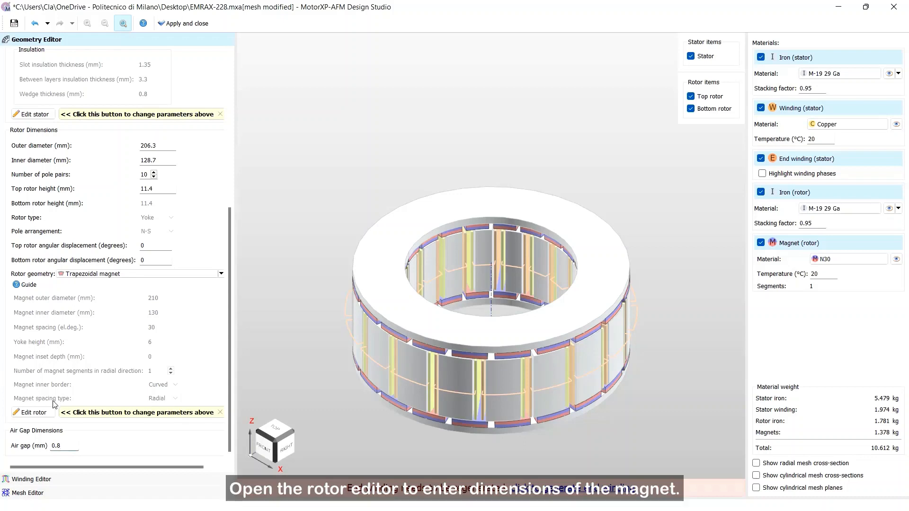
Give the magnets 206.3/130.1 mm diameters, 40° spacing and a 6.4 mm rotor yoke.
left_click(31, 412)
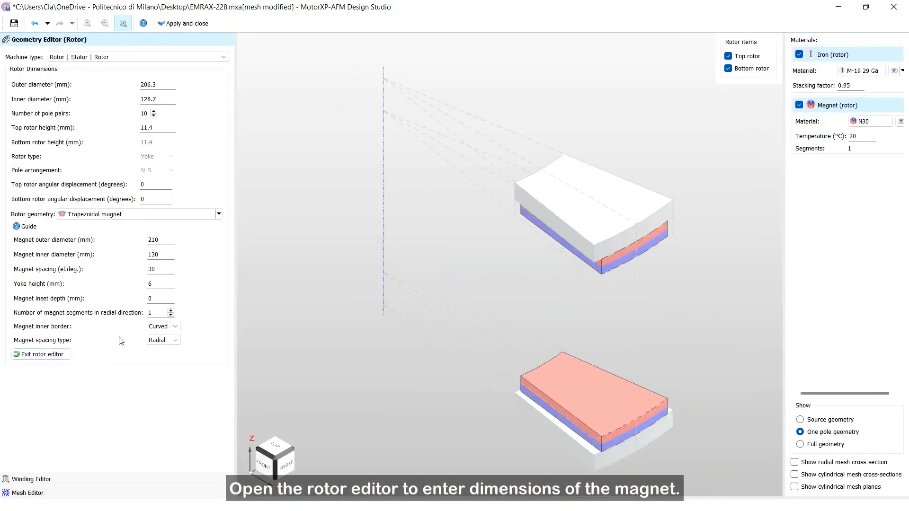
mouse_move(135, 259)
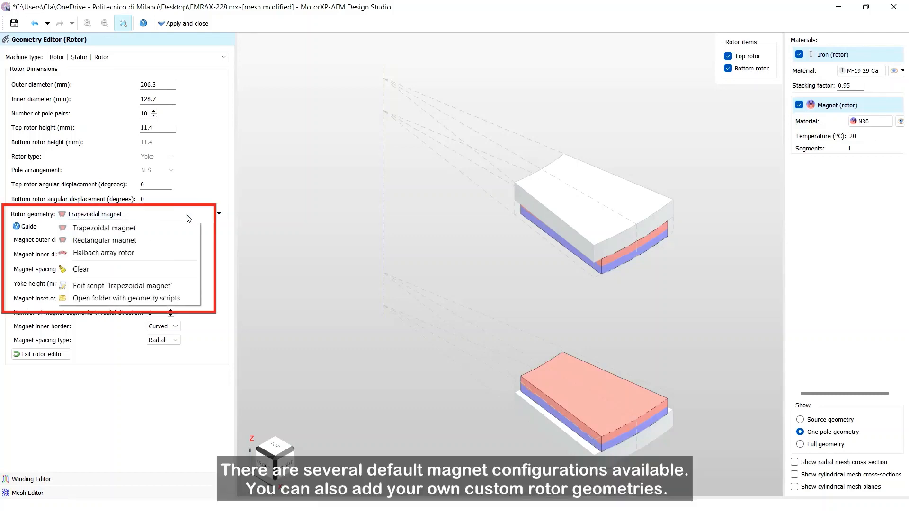
mouse_move(104, 228)
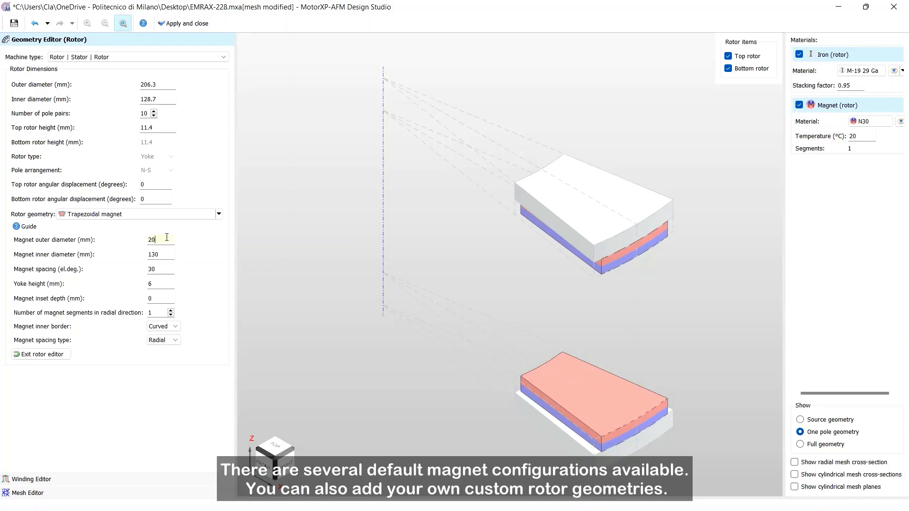
type("206.3")
left_click(161, 269)
type("4")
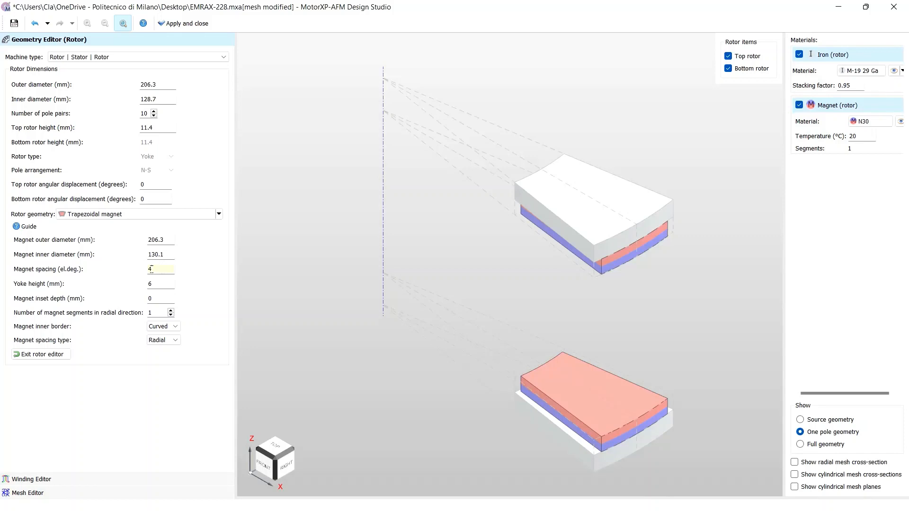
type("0")
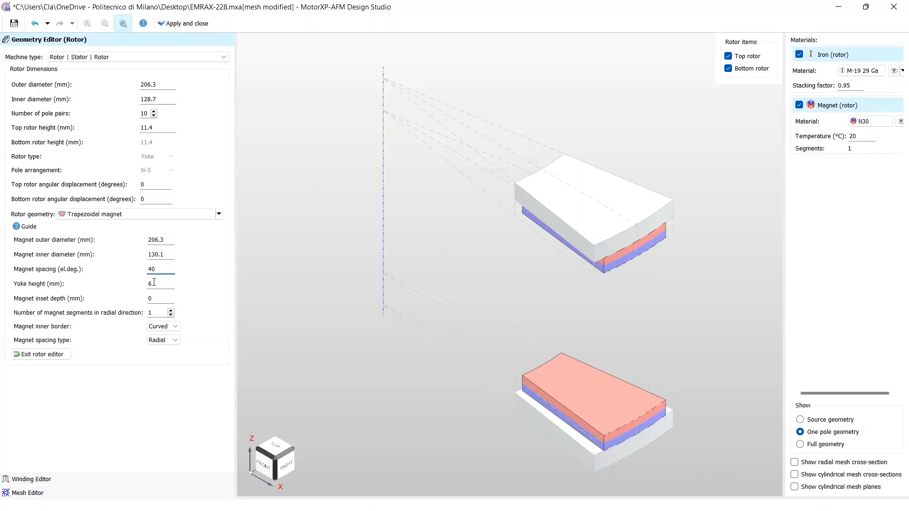
type(".5")
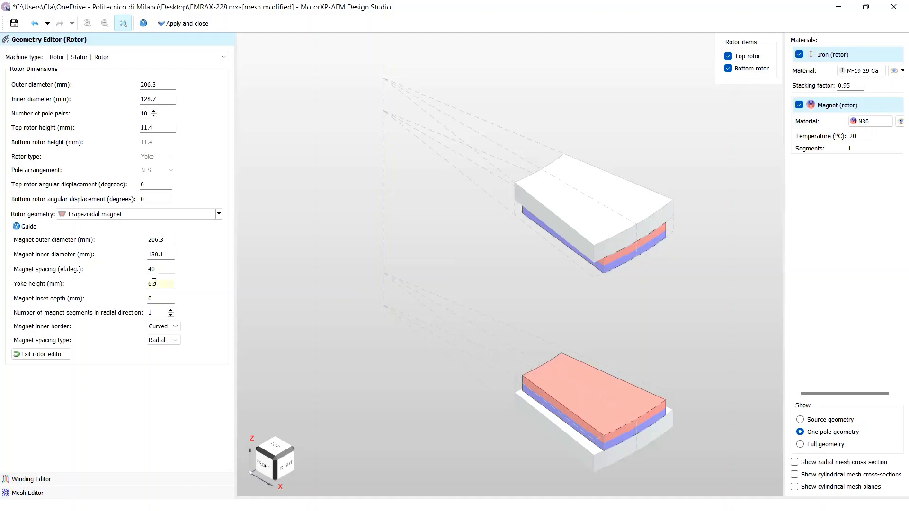
type("6.4")
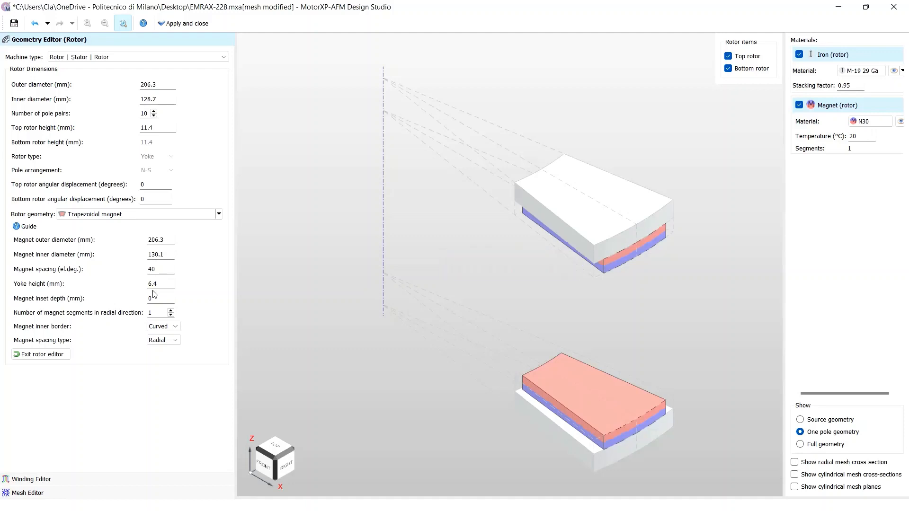
Raise the magnet segment count to four and leave the rotor editor.
left_click(160, 284)
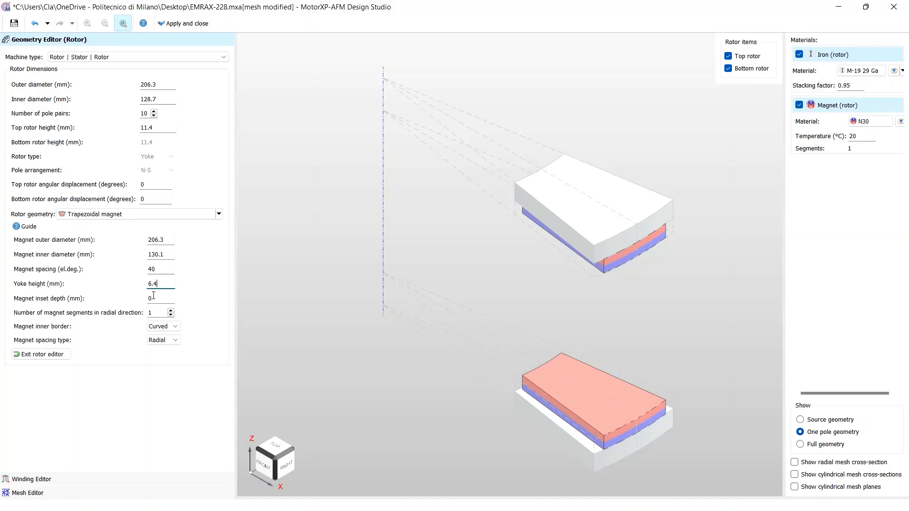
left_click(168, 310)
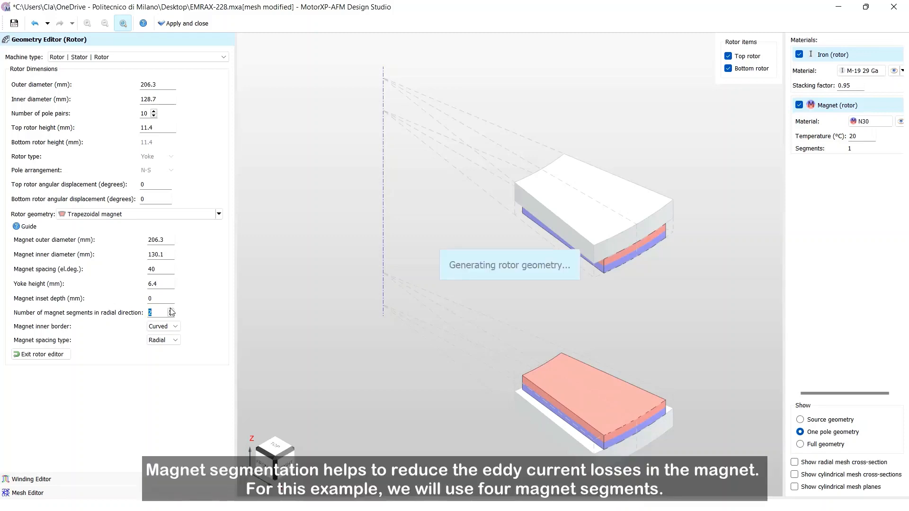
left_click(170, 310)
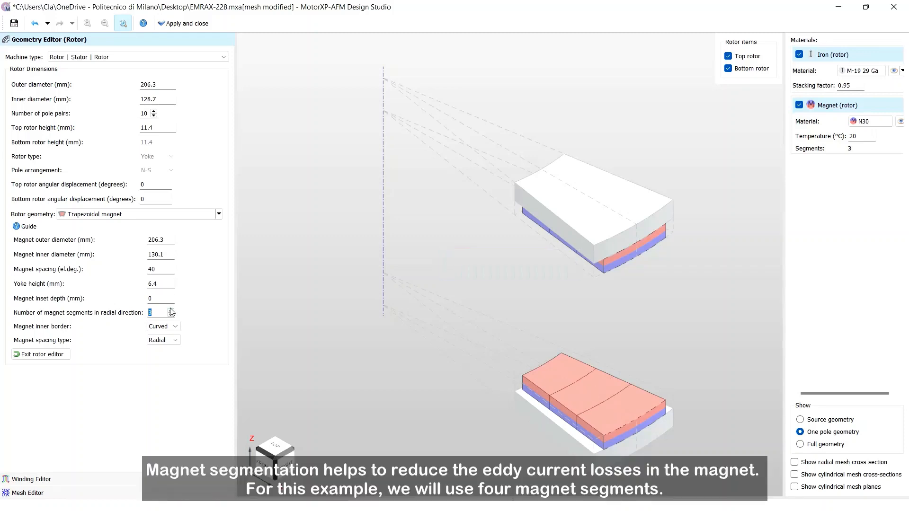
left_click(170, 309)
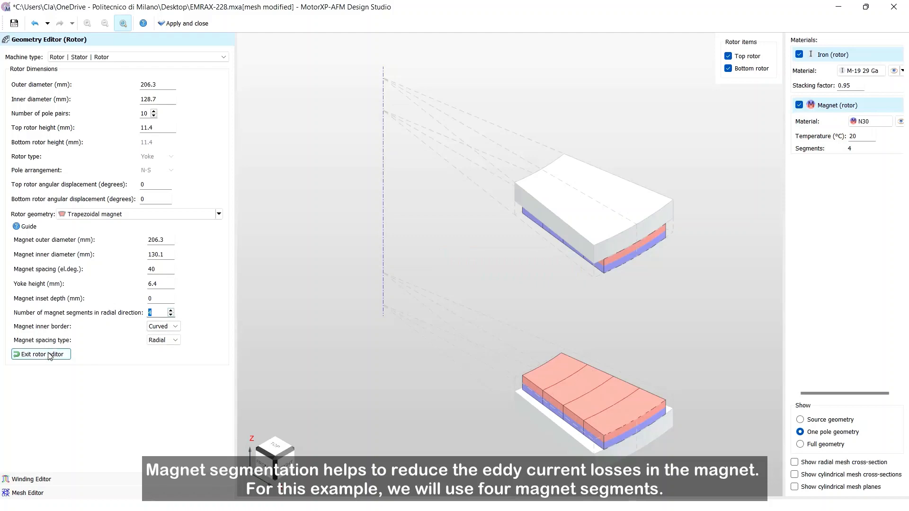
left_click(39, 354)
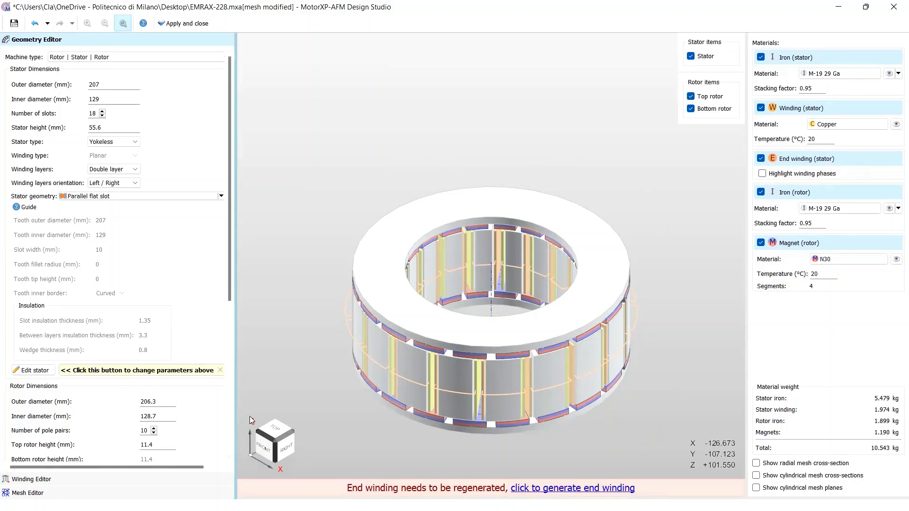
Regenerate EMRAX-228's end windings via the banner link below the 3D view.
left_click(571, 488)
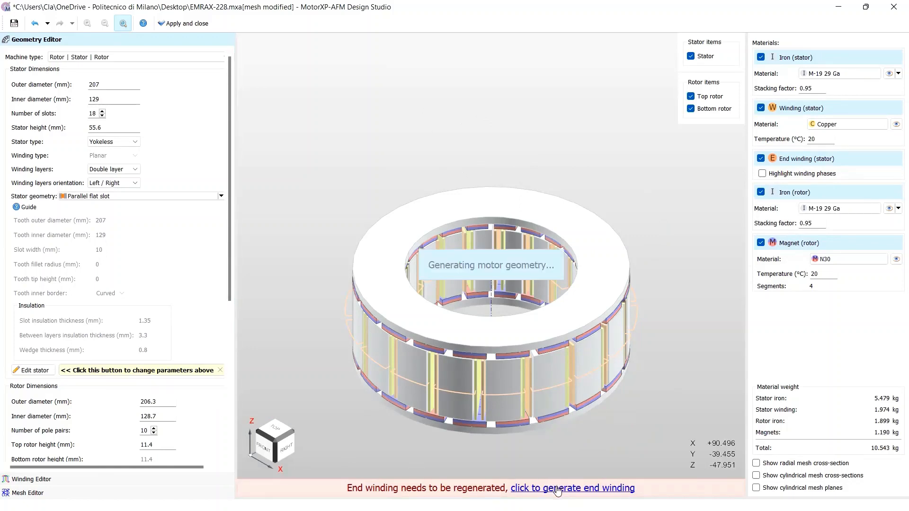
left_click(572, 488)
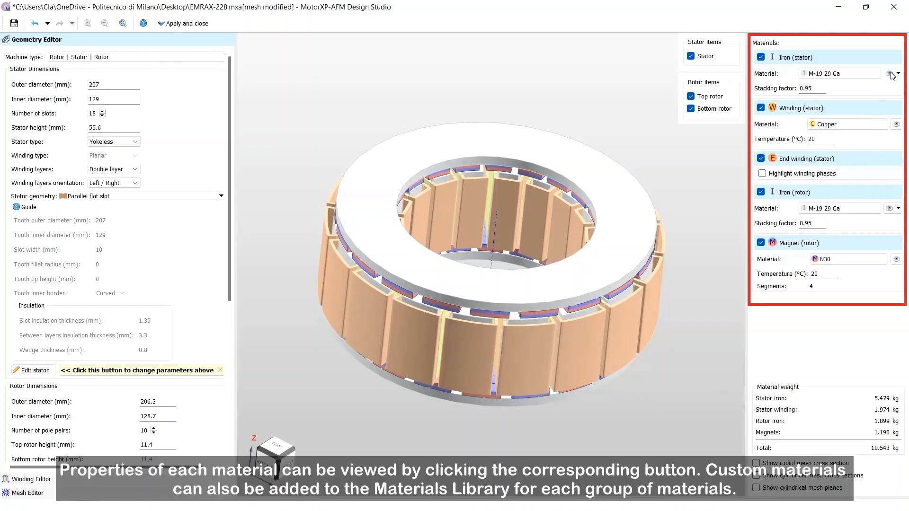
left_click(889, 74)
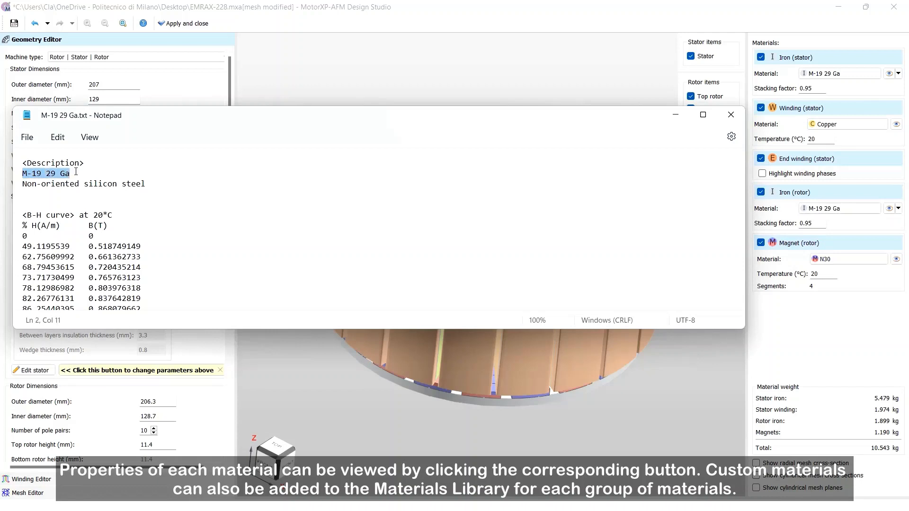
scroll("down", 3)
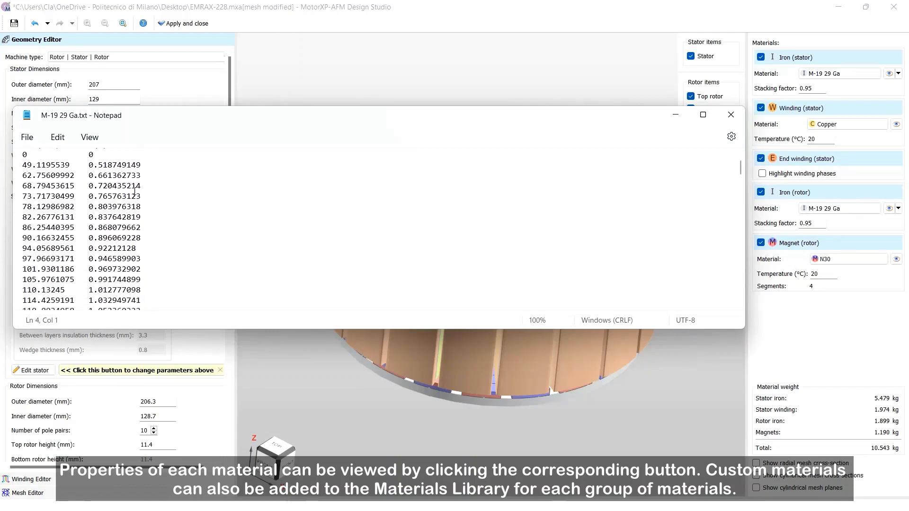
scroll("down", 3)
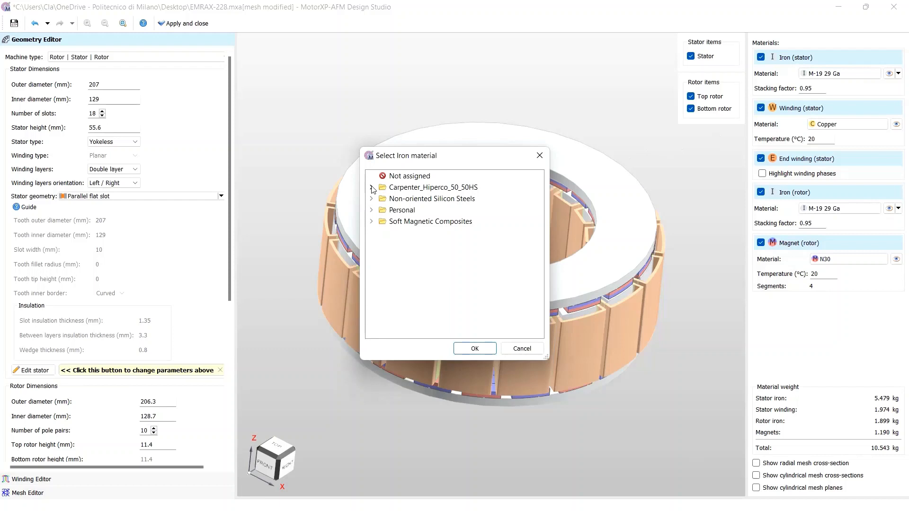
left_click(372, 187)
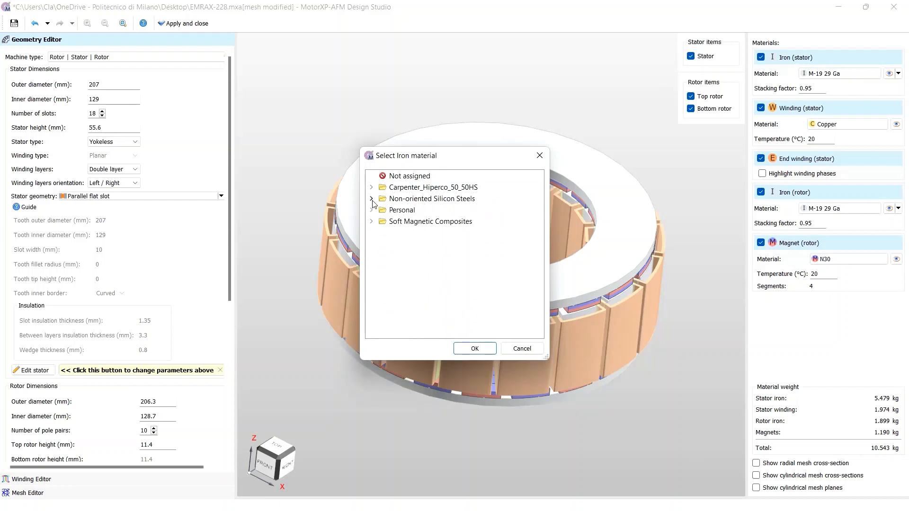
left_click(372, 222)
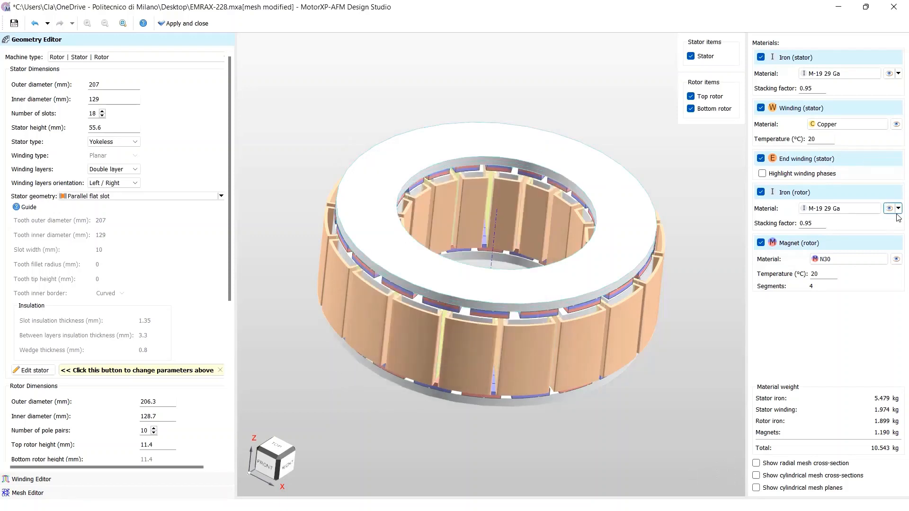
left_click(896, 259)
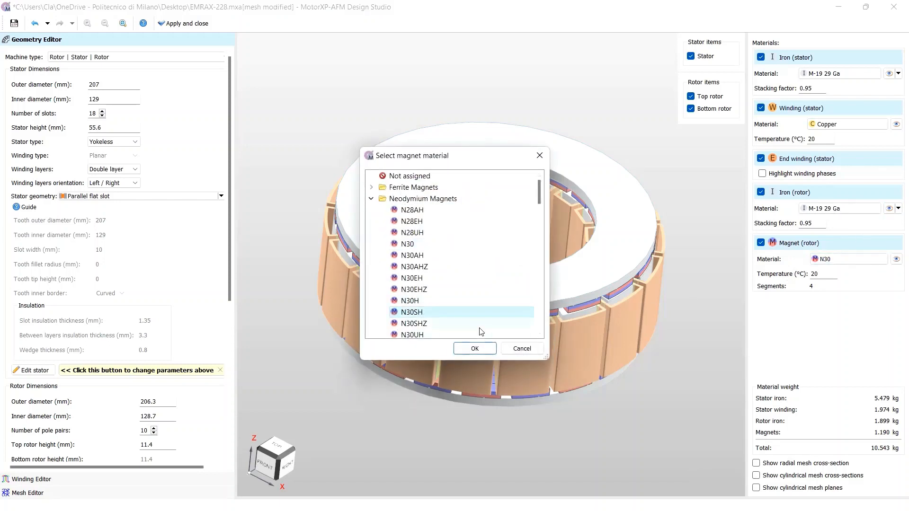
left_click(473, 349)
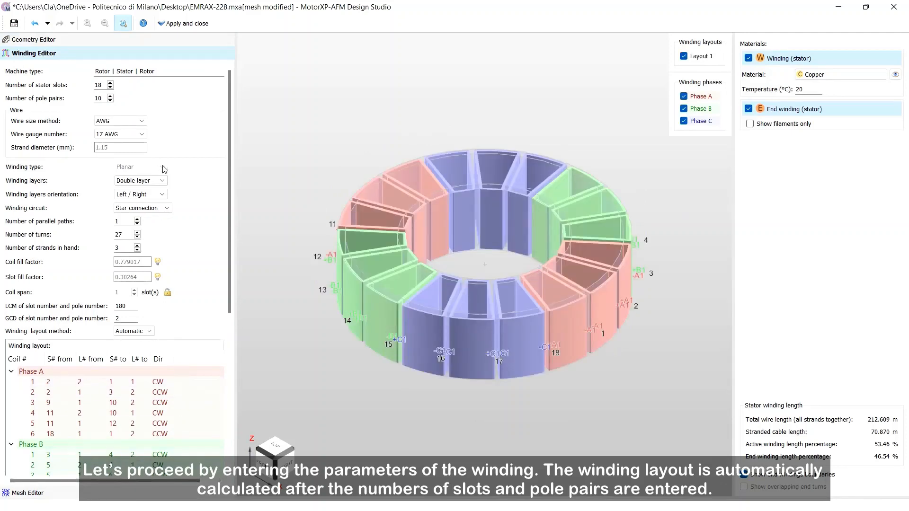
Specify the wire by a 1.6 mm diameter, keep double layer, and use one strand.
left_click(119, 121)
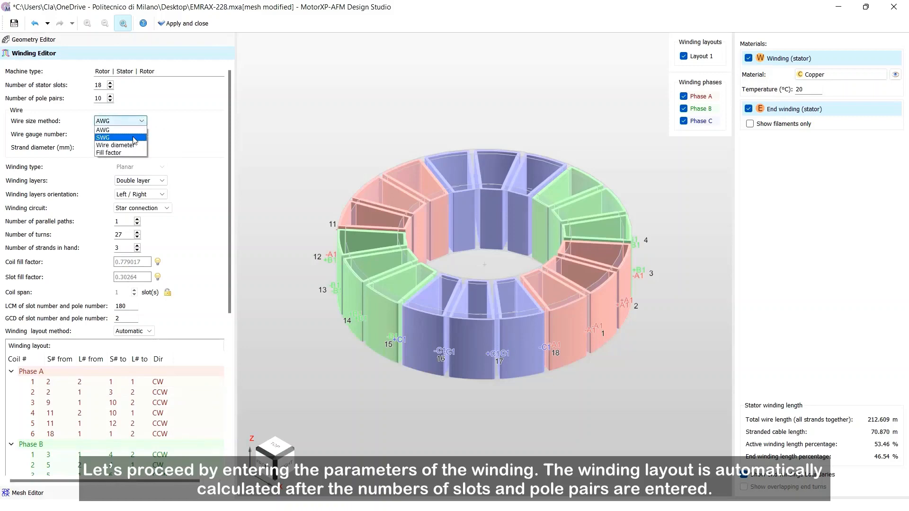
left_click(114, 144)
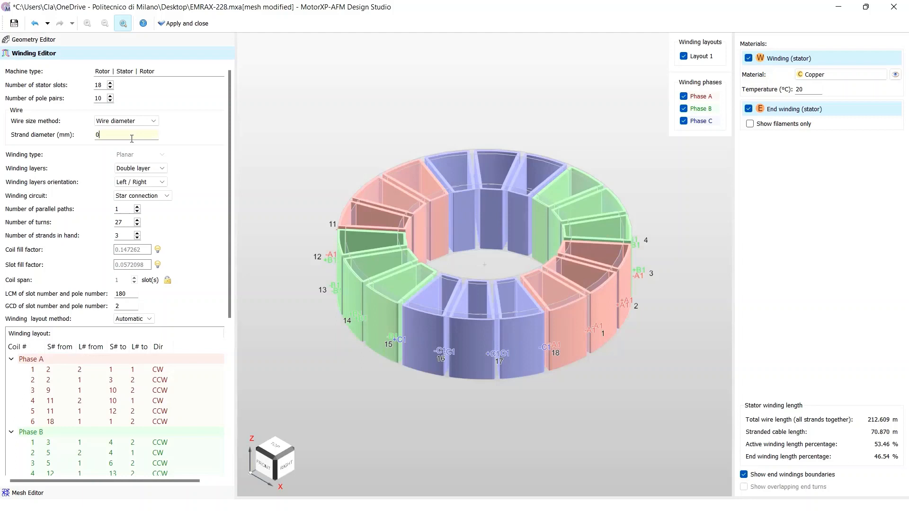
type("1.6")
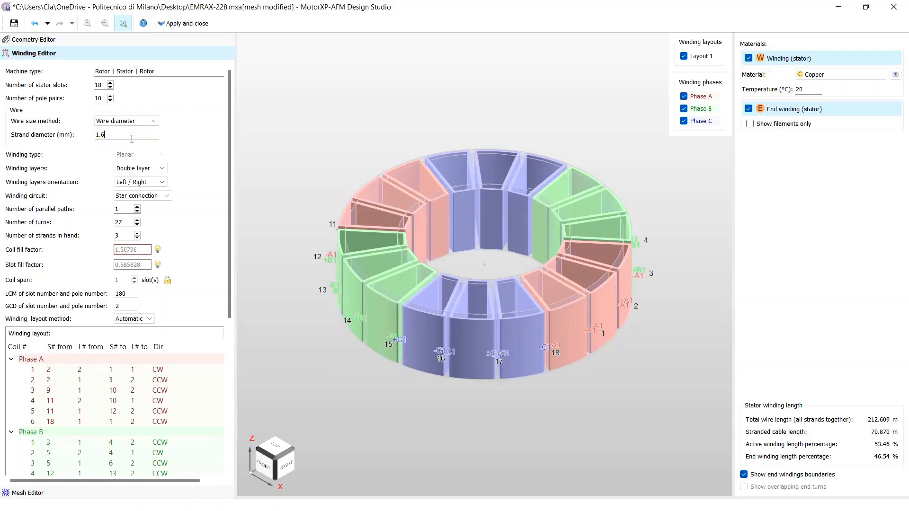
left_click(139, 168)
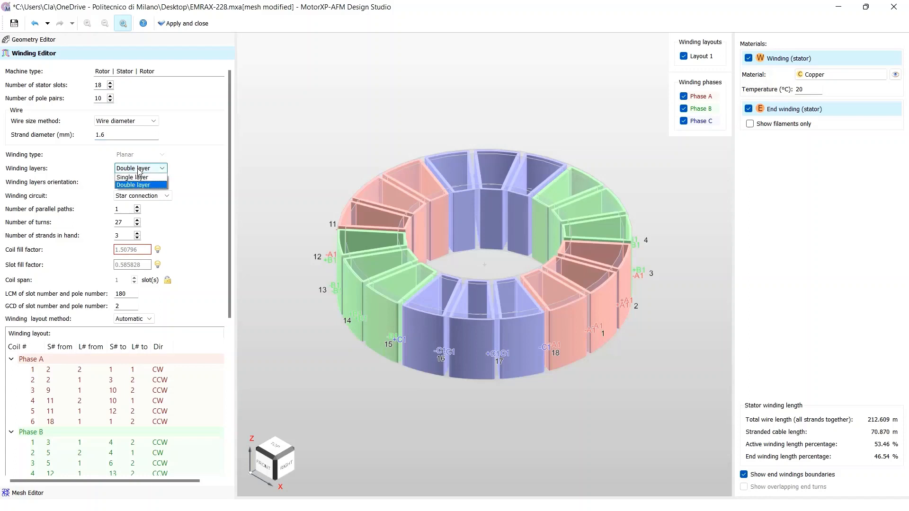
left_click(142, 195)
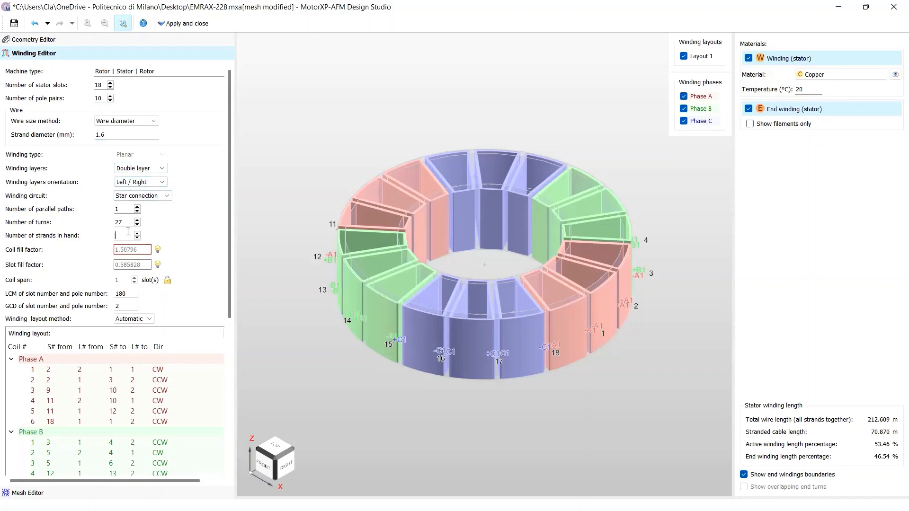
type("1")
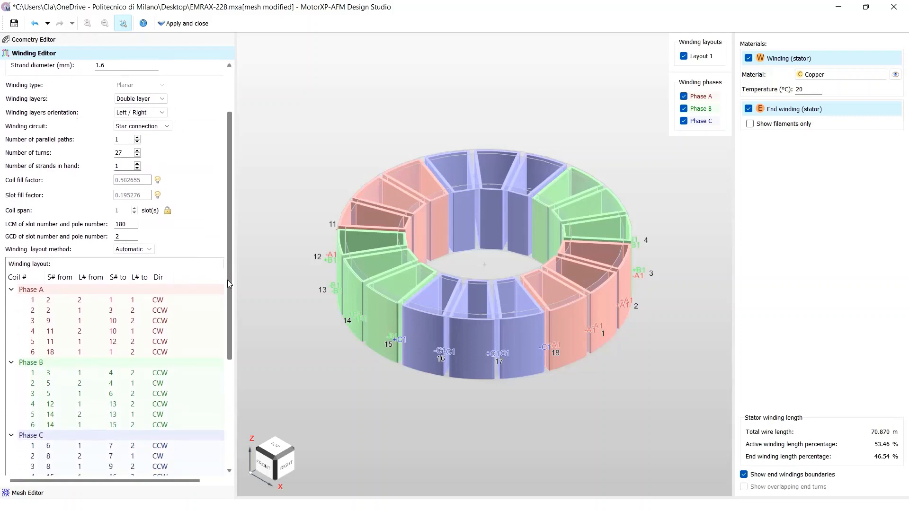
scroll("down", 3)
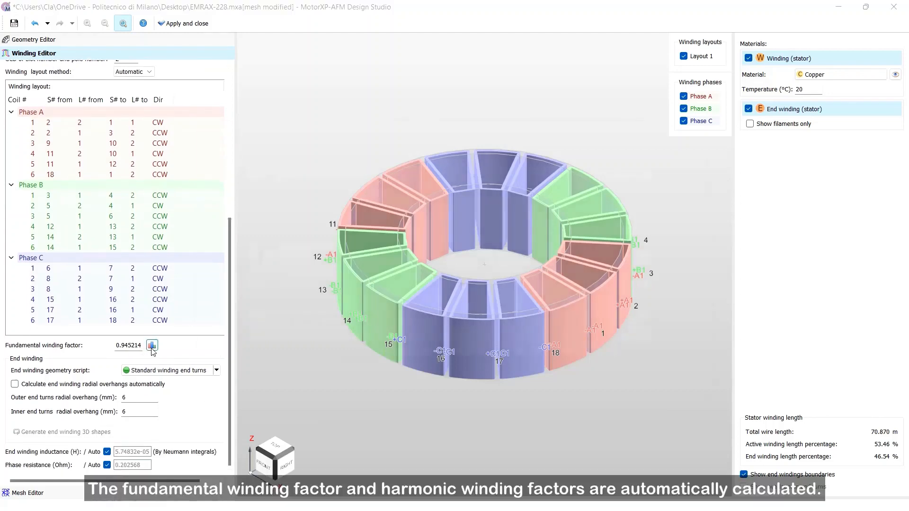
Check the harmonic winding factors, enable automatic overhangs, and generate end-winding 3D shapes.
left_click(151, 345)
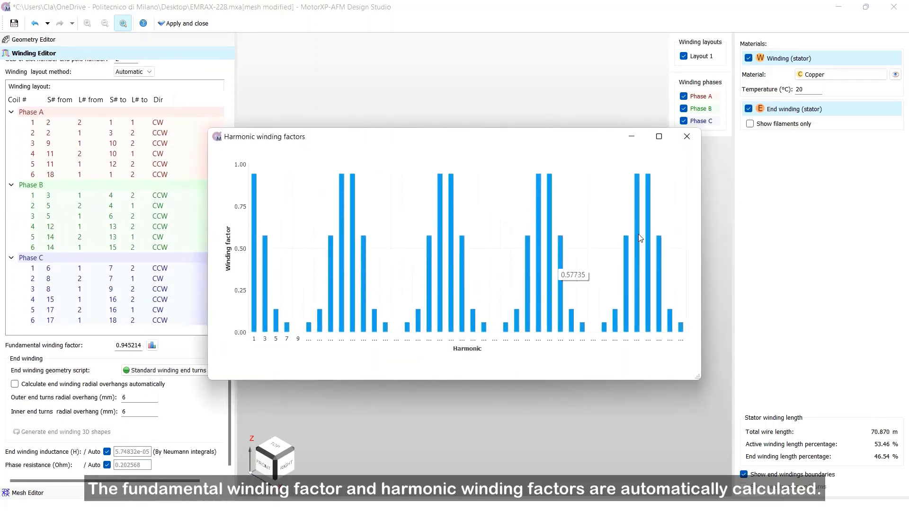
left_click(686, 137)
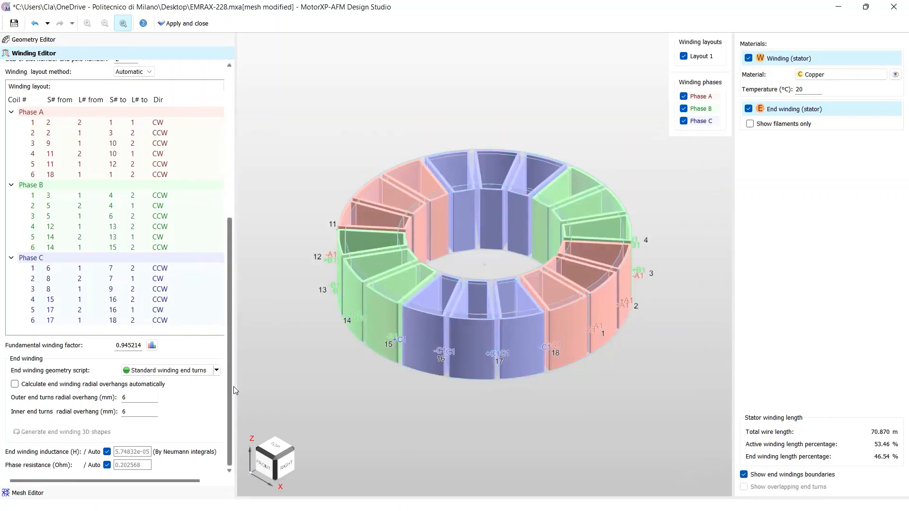
left_click(15, 386)
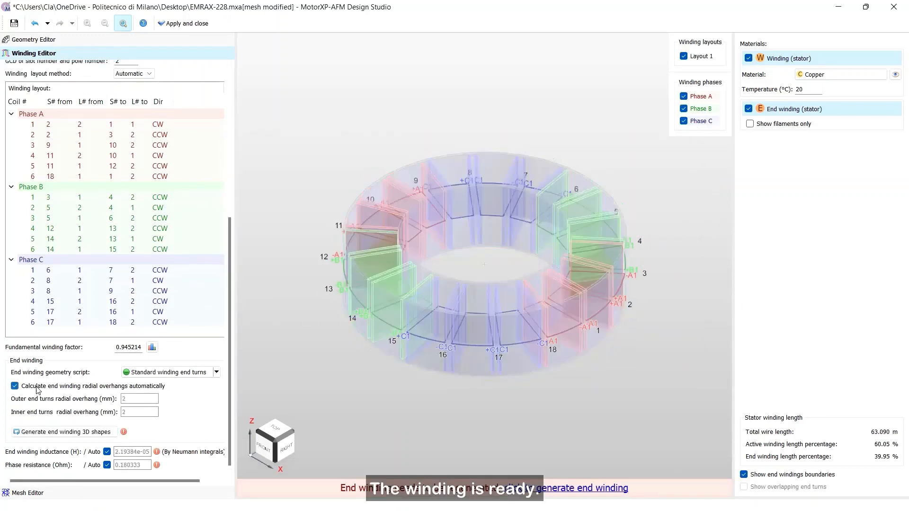
left_click(66, 431)
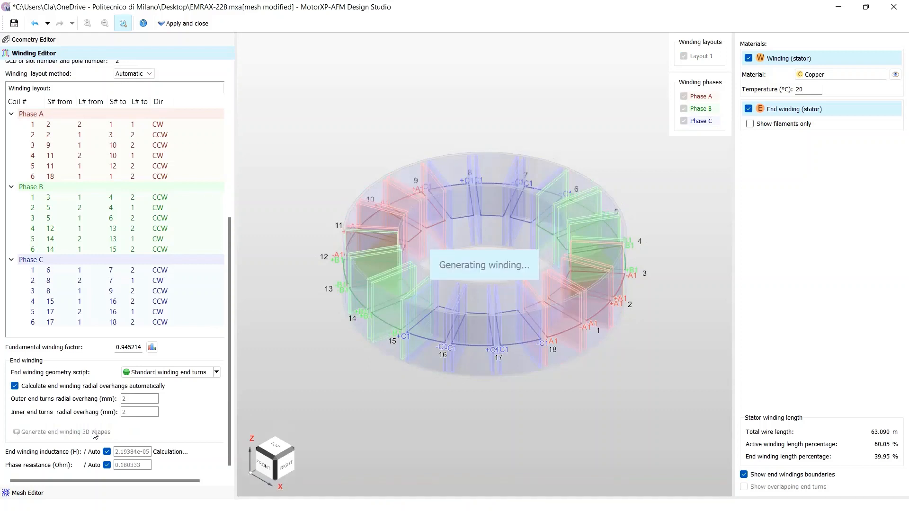
left_click(89, 432)
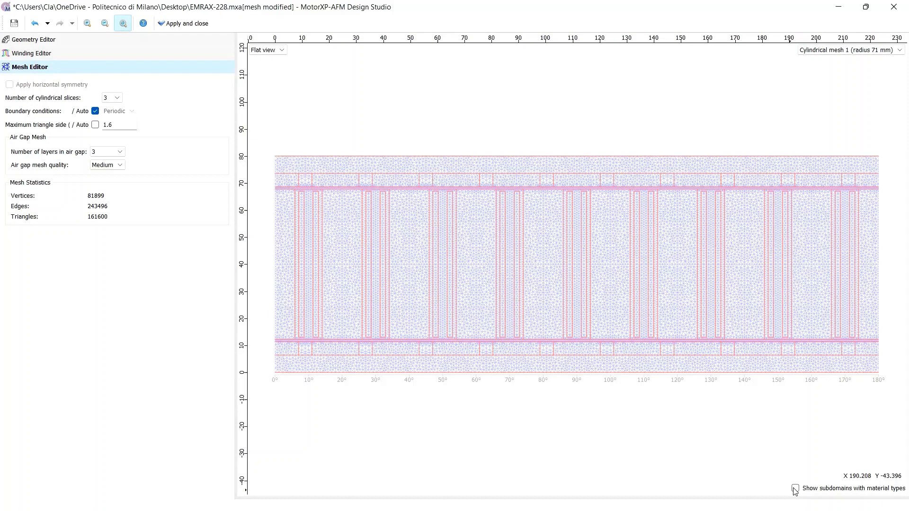
Colour EMRAX-228's mesh subdomains by material type and switch the mesh to 3D view.
left_click(795, 488)
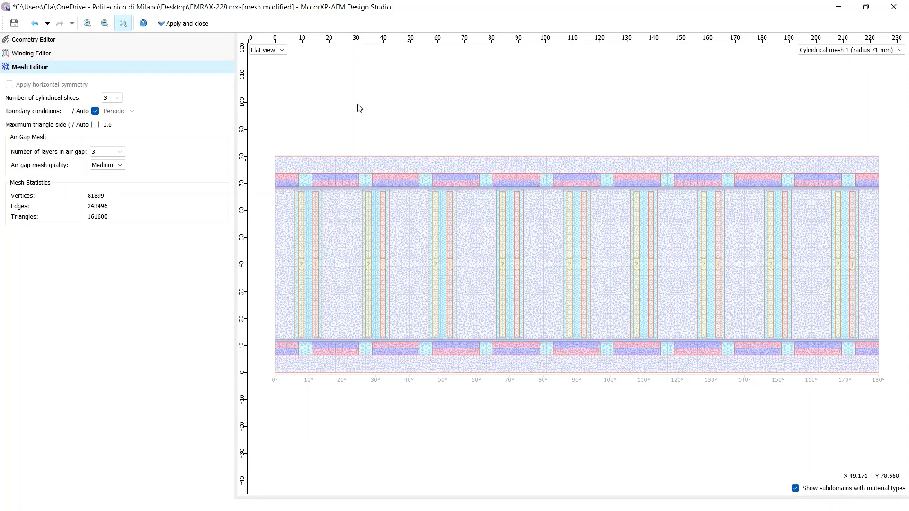
left_click(263, 49)
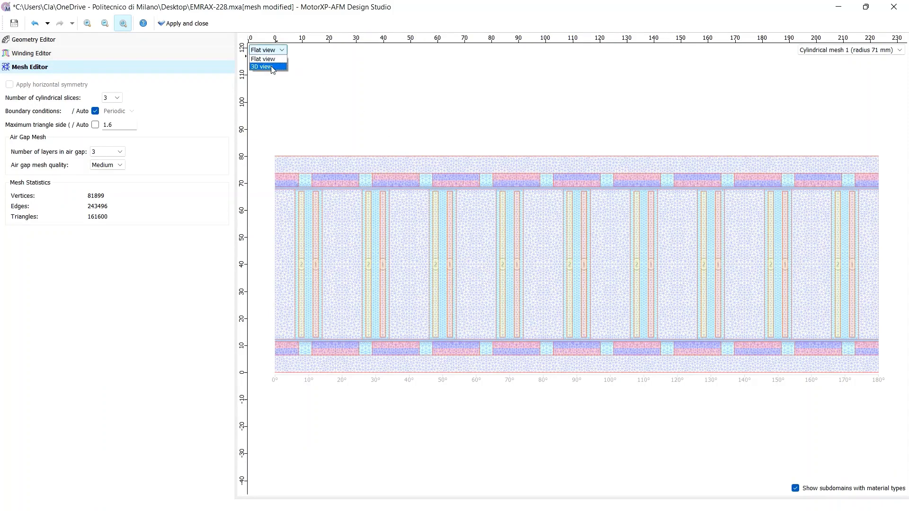
left_click(261, 66)
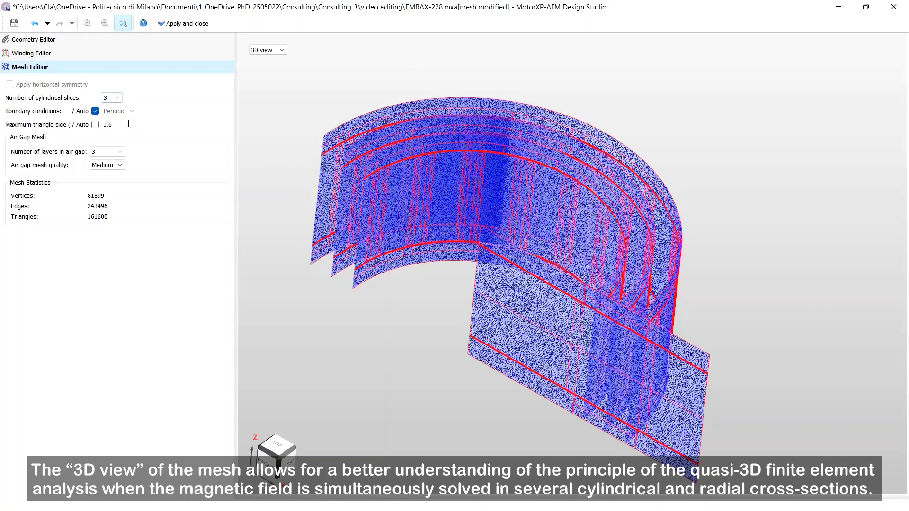
Set maximum triangle side 6, cut cylindrical slices from 3 to 1, then return to flat view.
type("6")
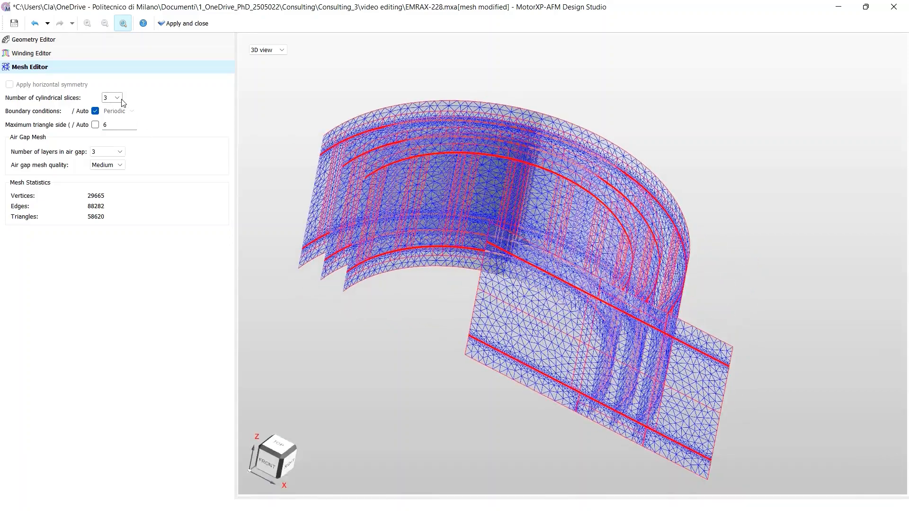
left_click(111, 98)
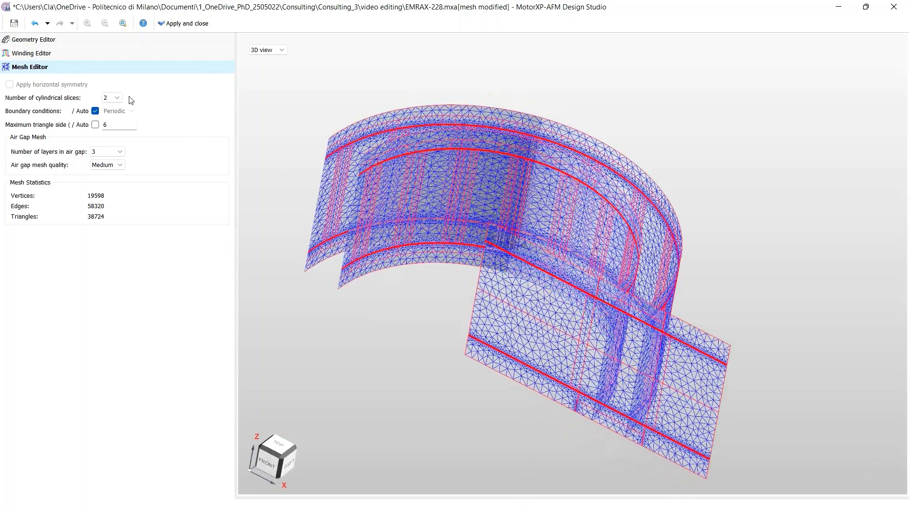
left_click(108, 97)
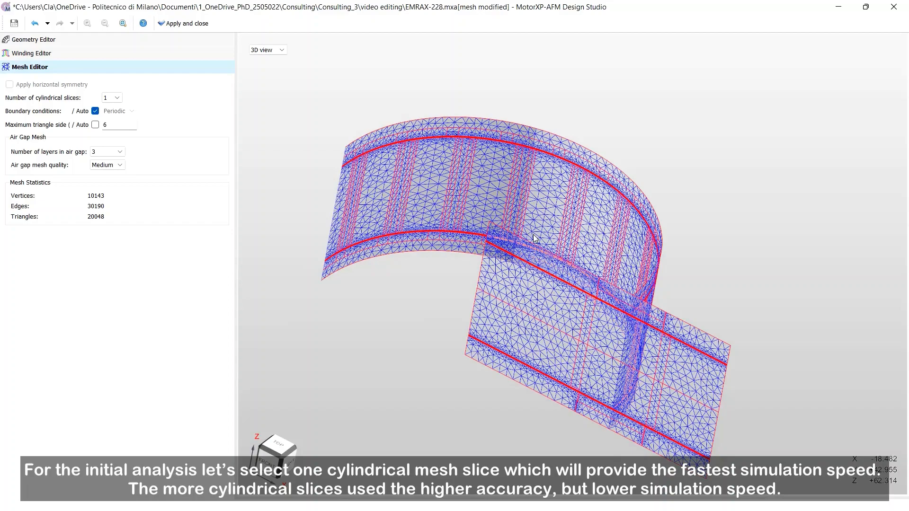
left_click_drag(534, 240, 559, 197)
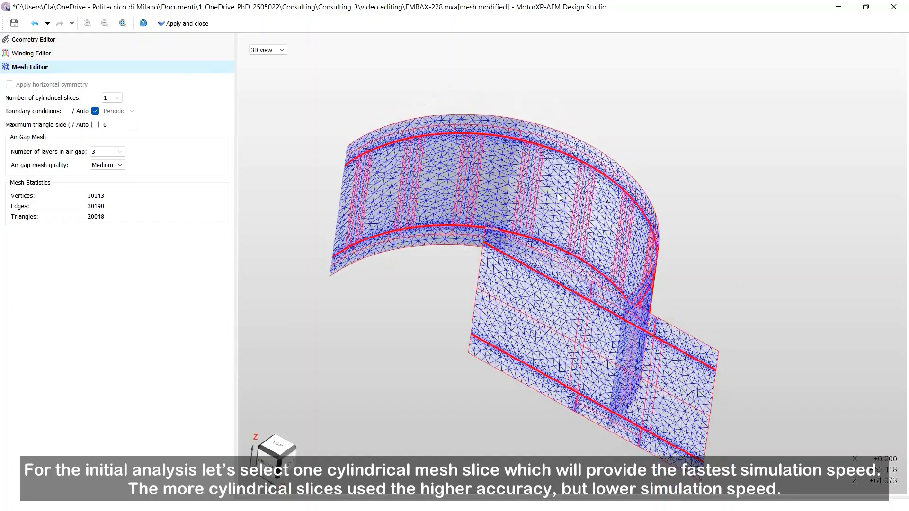
left_click(265, 49)
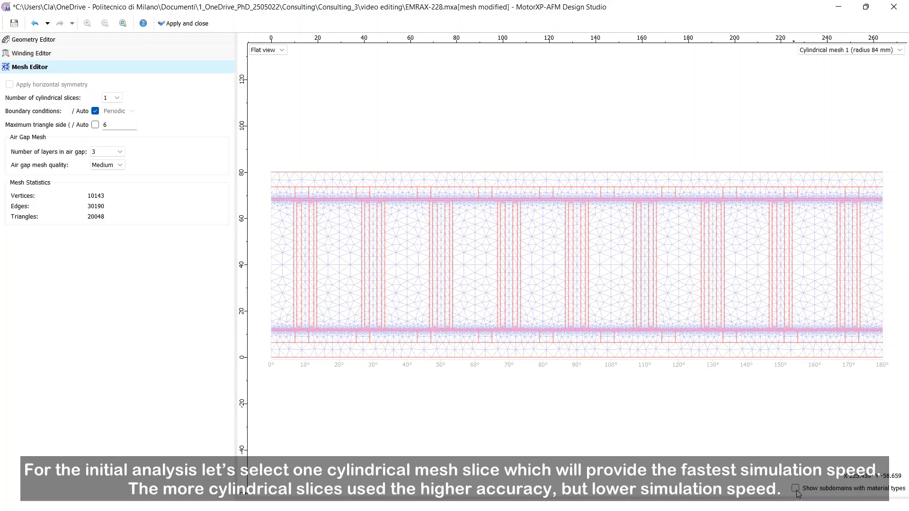
Colour the flat-view mesh subdomains by material type and display the radial mesh.
left_click(795, 488)
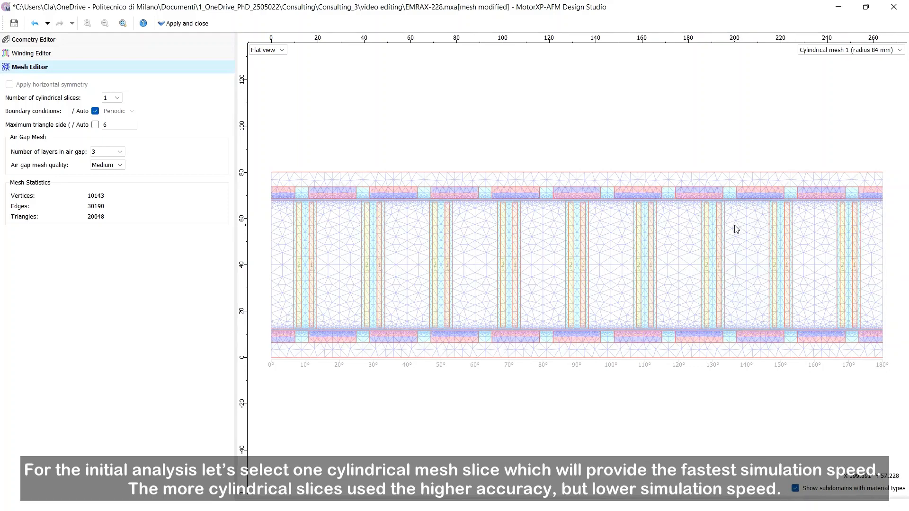
left_click(847, 50)
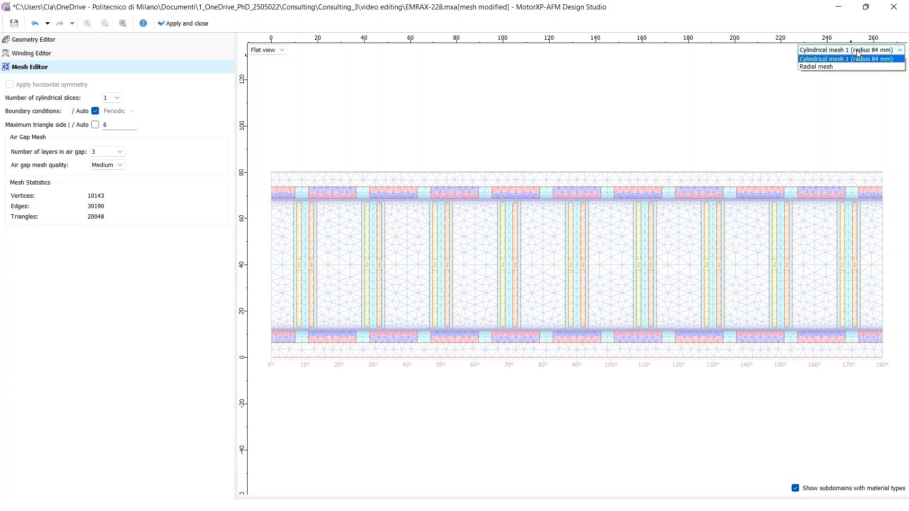
left_click(815, 66)
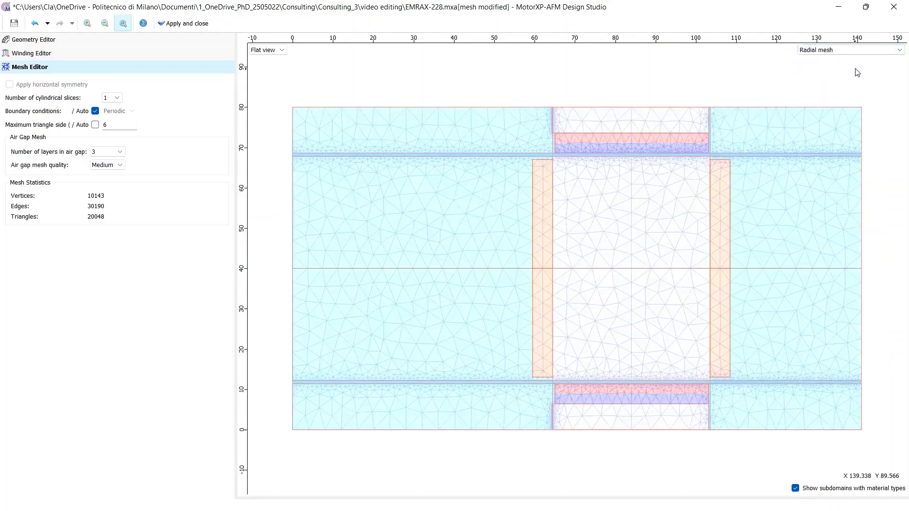
mouse_move(221, 160)
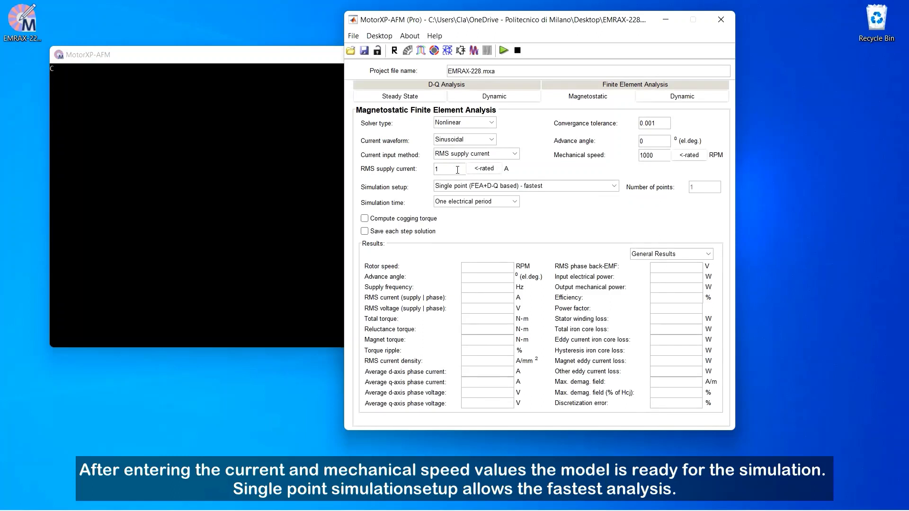
Enter 115 A RMS supply current and 5500 RPM mechanical speed.
type("115")
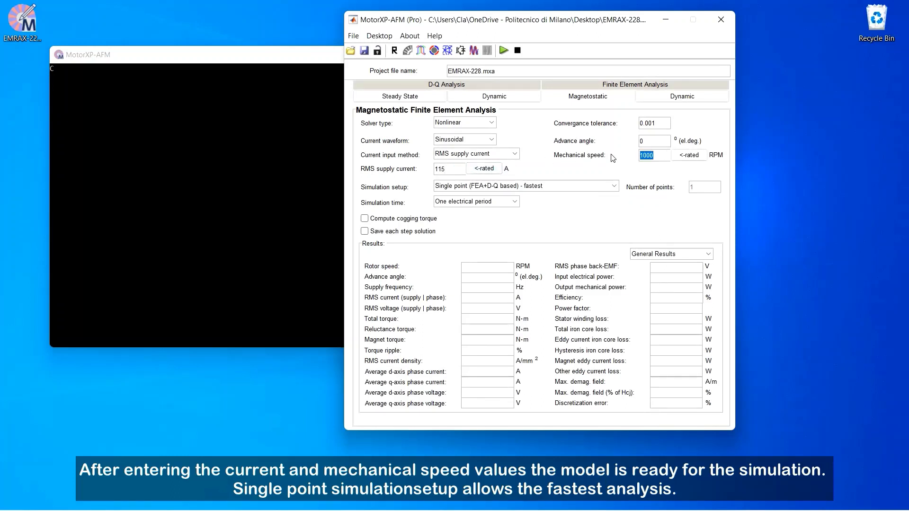
type("5500")
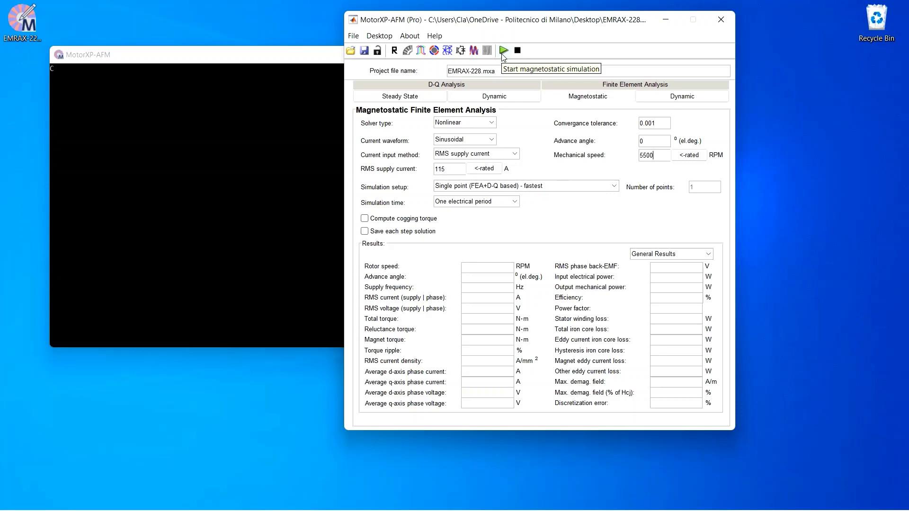
Run the magnetostatic simulation for EMRAX-228, finishing in 15 seconds with 95.1986% efficiency.
left_click(502, 50)
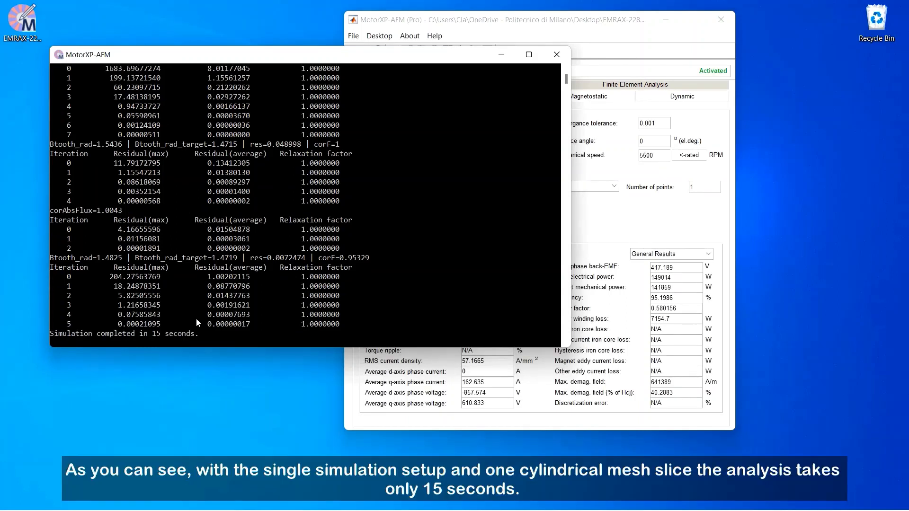
mouse_move(198, 341)
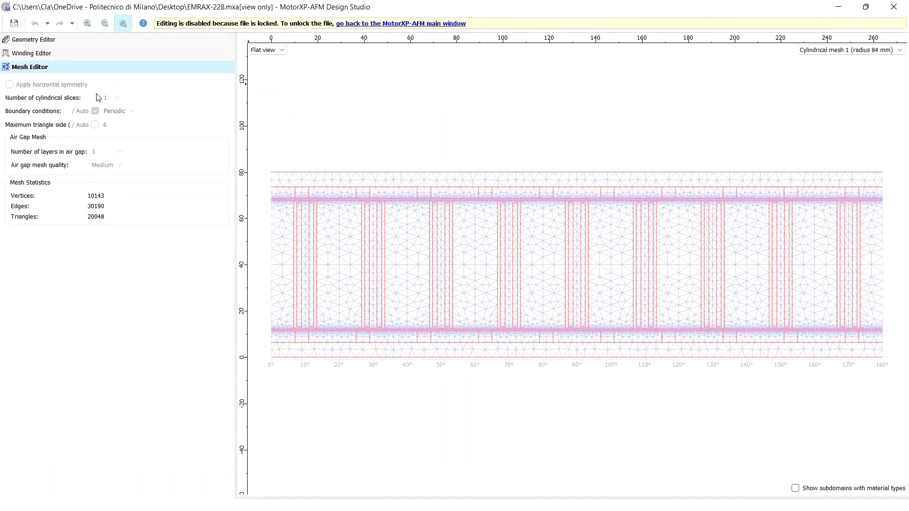
In Design Studio's 3D view, set three cylindrical slices (58,512 triangles) and apply.
left_click(400, 23)
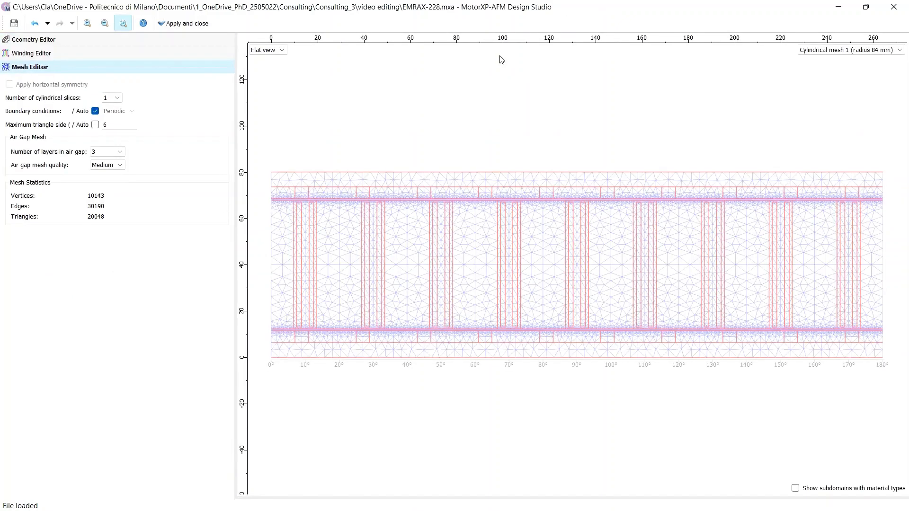
left_click(265, 49)
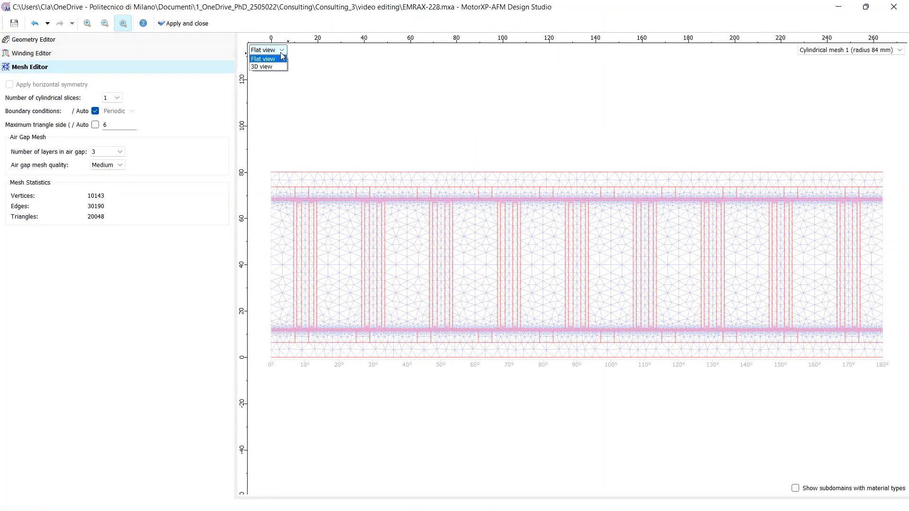
left_click(261, 66)
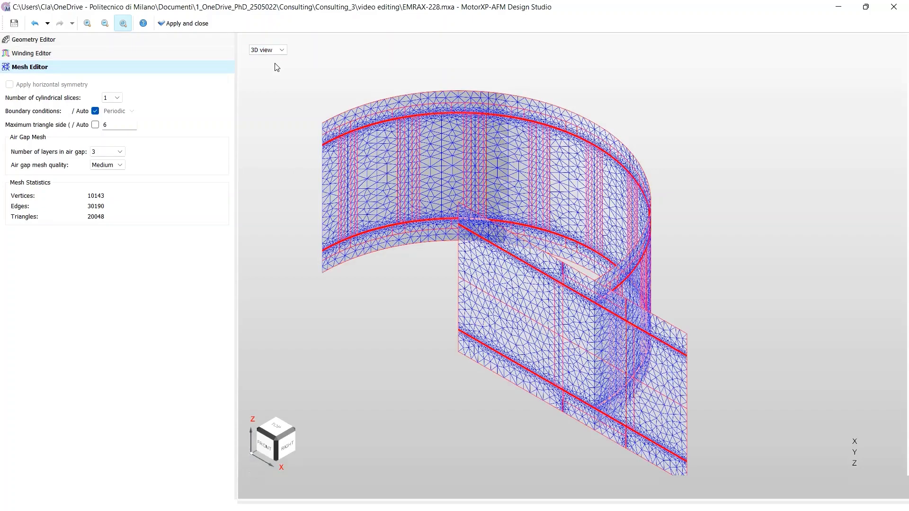
mouse_move(127, 110)
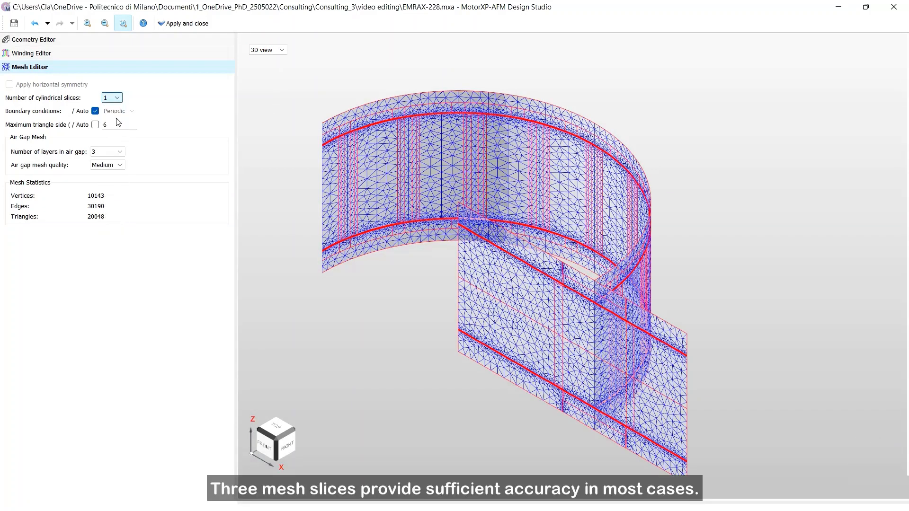
left_click(111, 96)
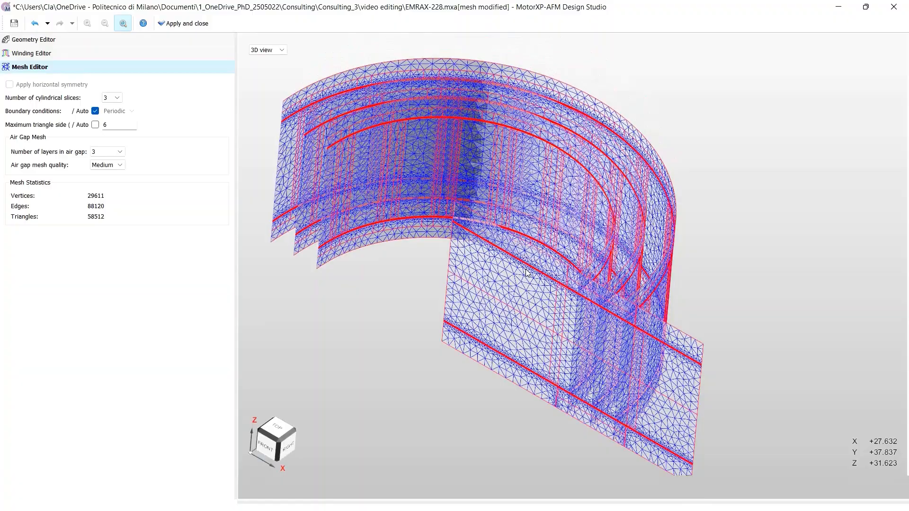
left_click(186, 23)
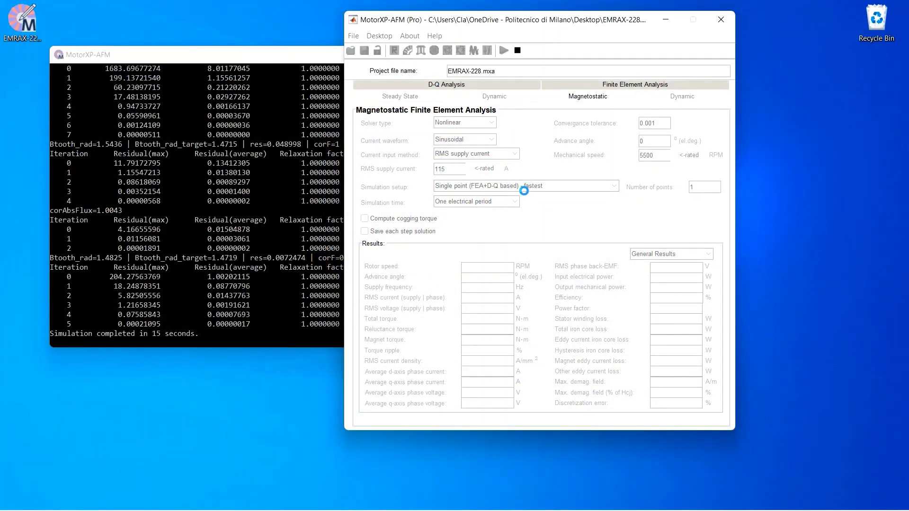
mouse_move(516, 201)
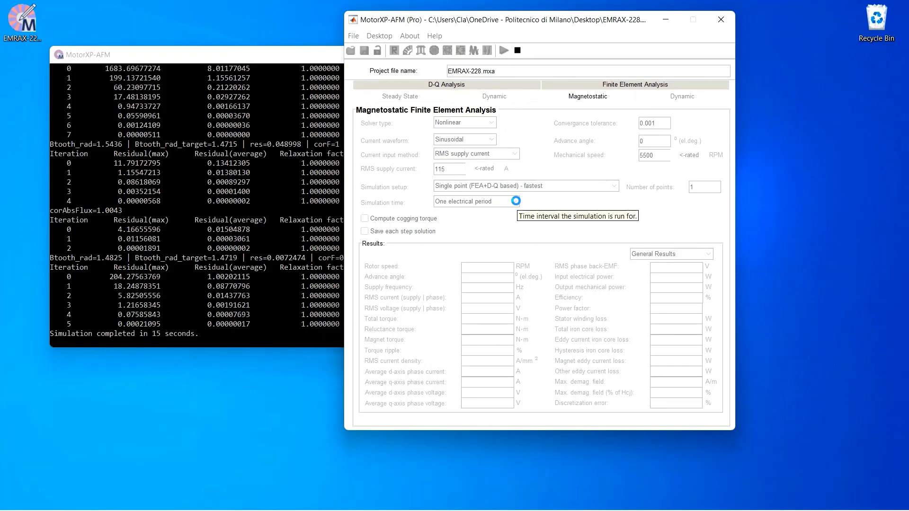
Choose multiple points, 4 per cogging (72 positions), saving each step's solution to a folder.
left_click(512, 202)
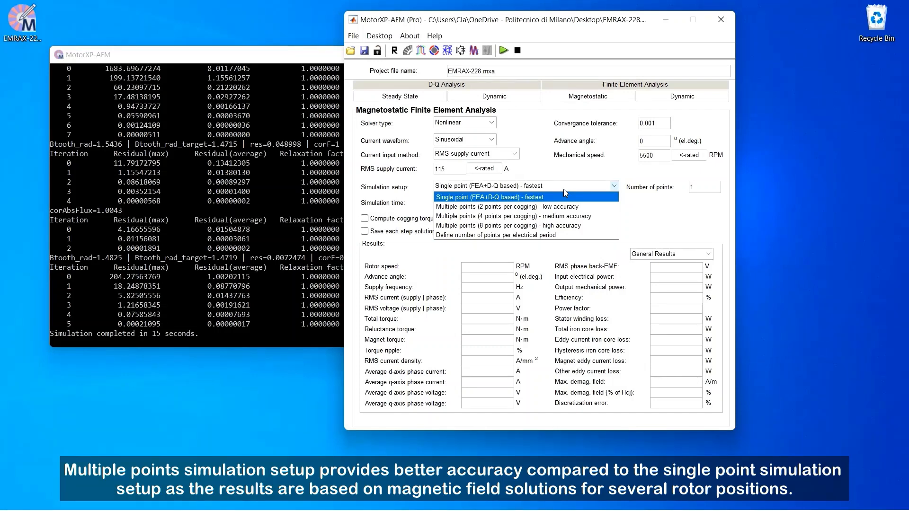
left_click(514, 216)
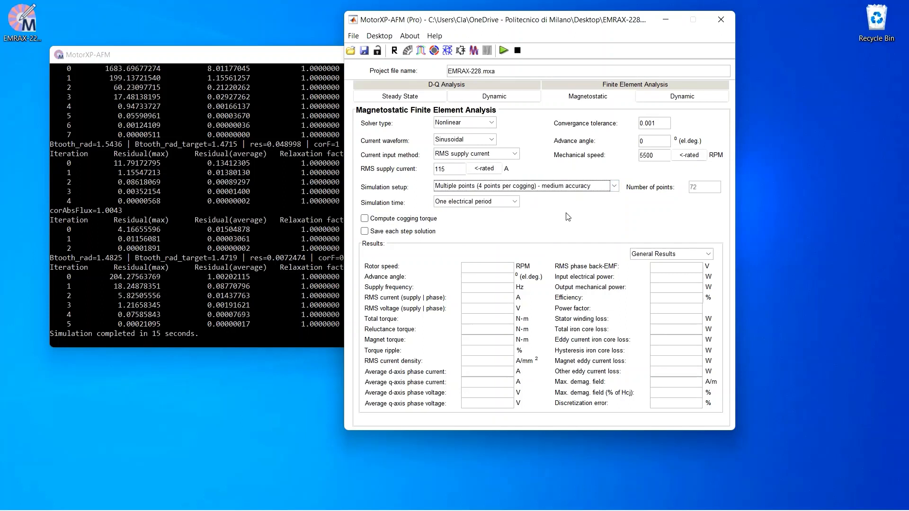
left_click(365, 231)
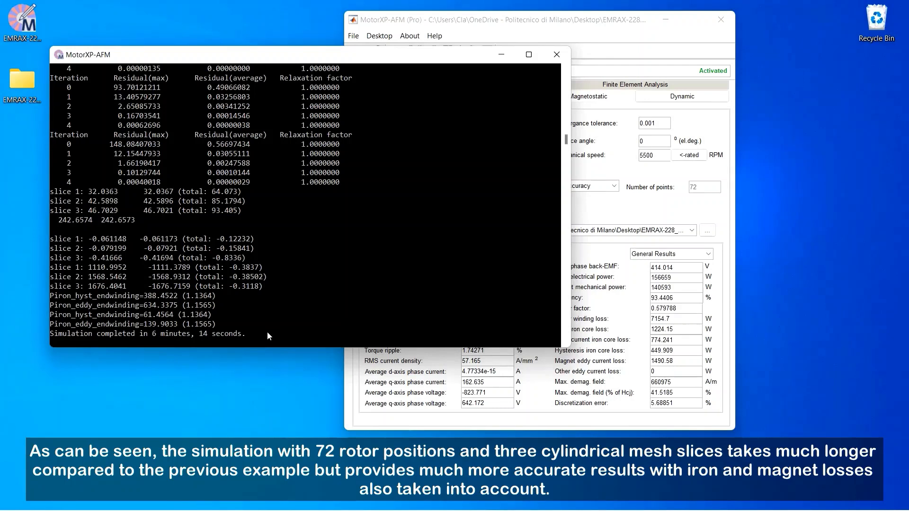
mouse_move(500, 37)
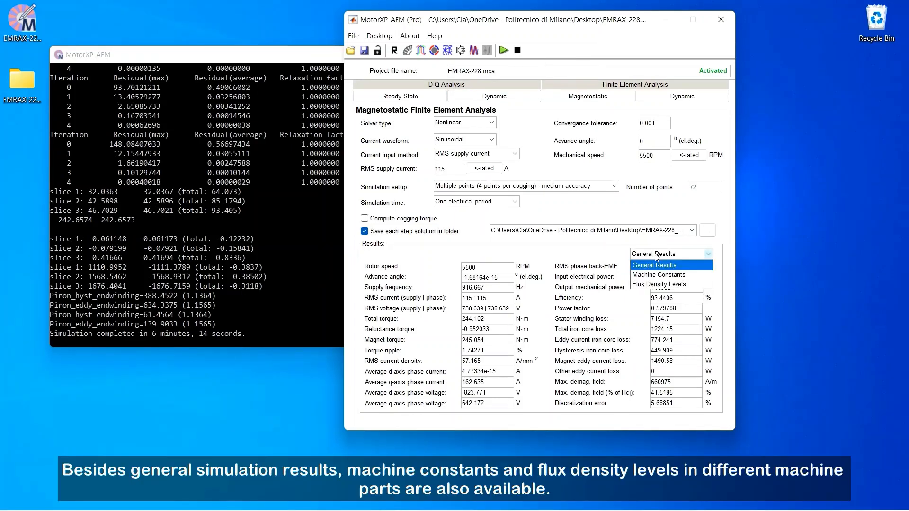
Review the Machine Constants and Flux Density Levels results, then open the plot wizard.
left_click(658, 275)
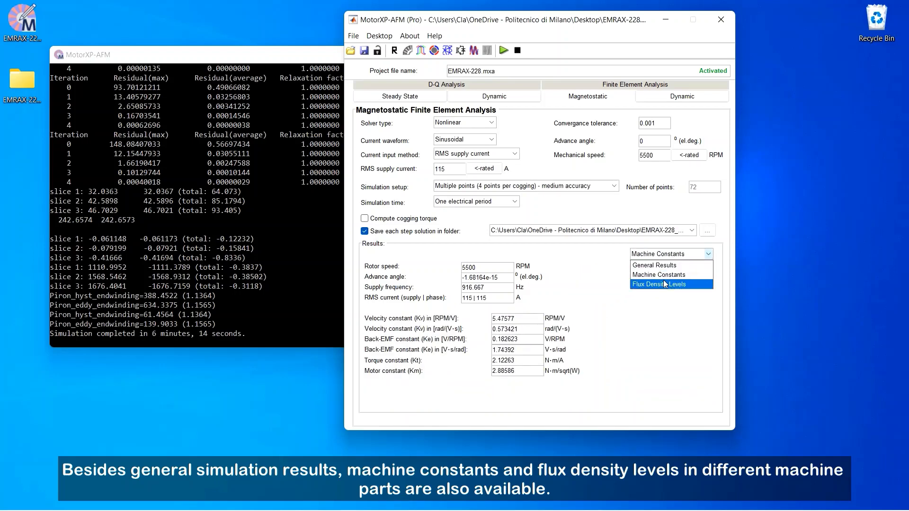
left_click(658, 284)
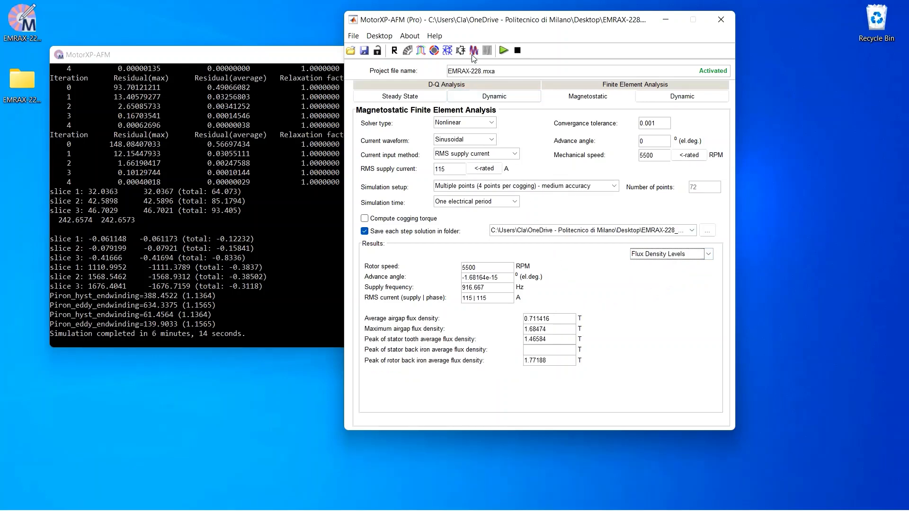
left_click(473, 50)
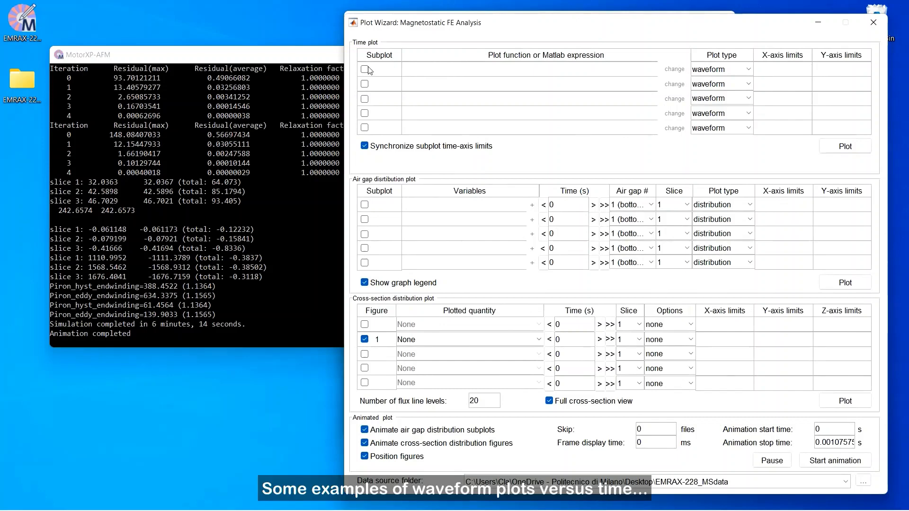
Plot the three-phase back-EMF waveforms BackEMFa/b/c in time subplot 1.
left_click(364, 69)
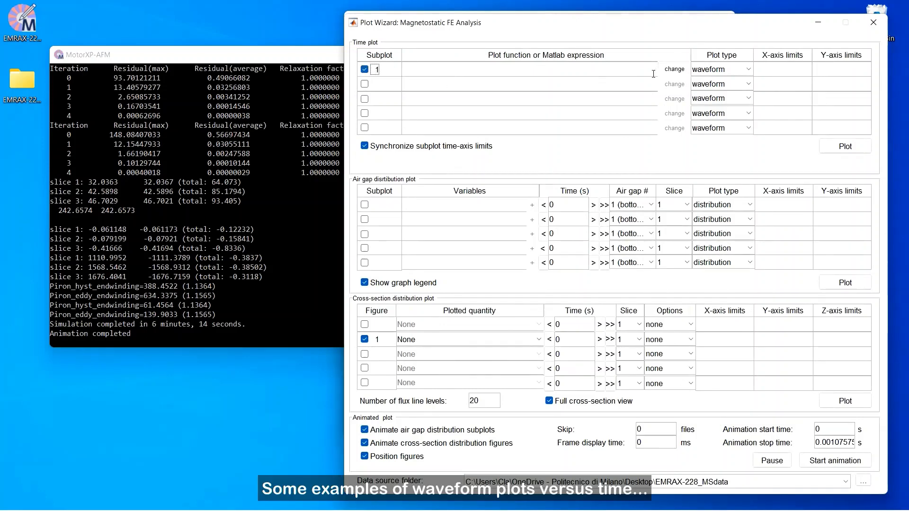
left_click(673, 69)
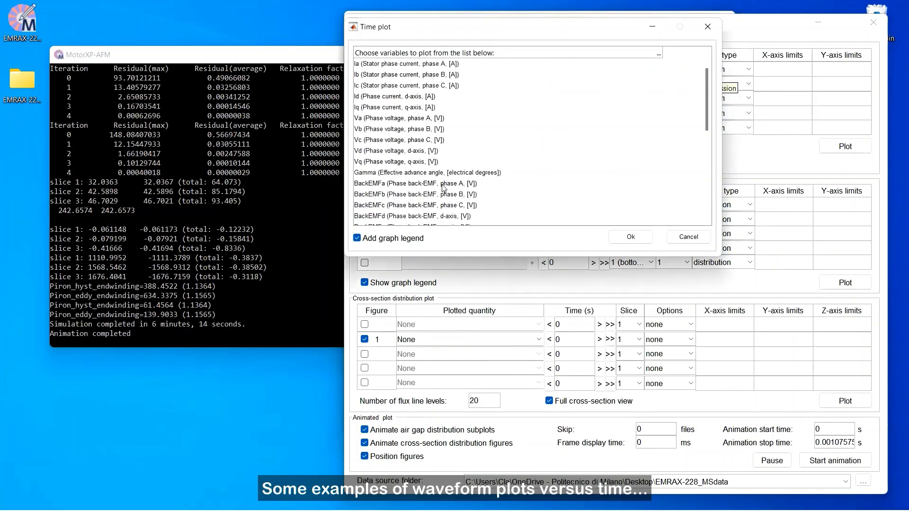
left_click(630, 237)
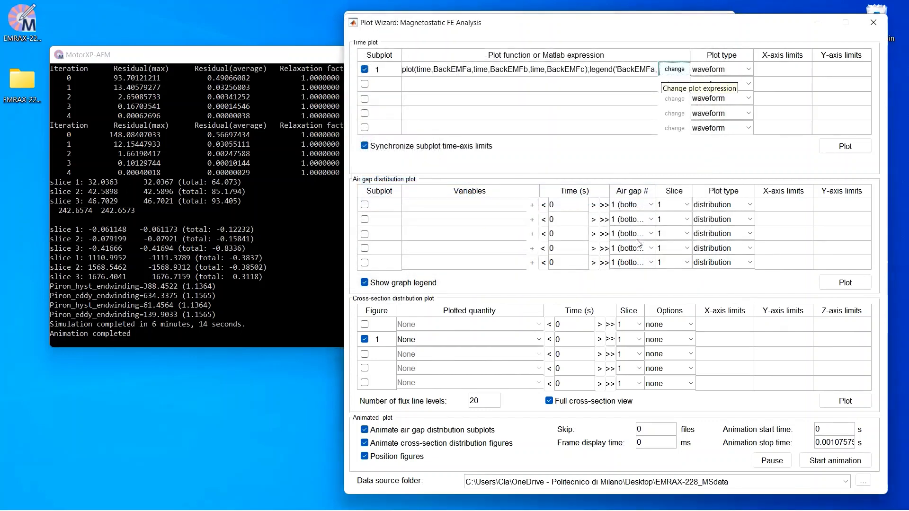
left_click(844, 145)
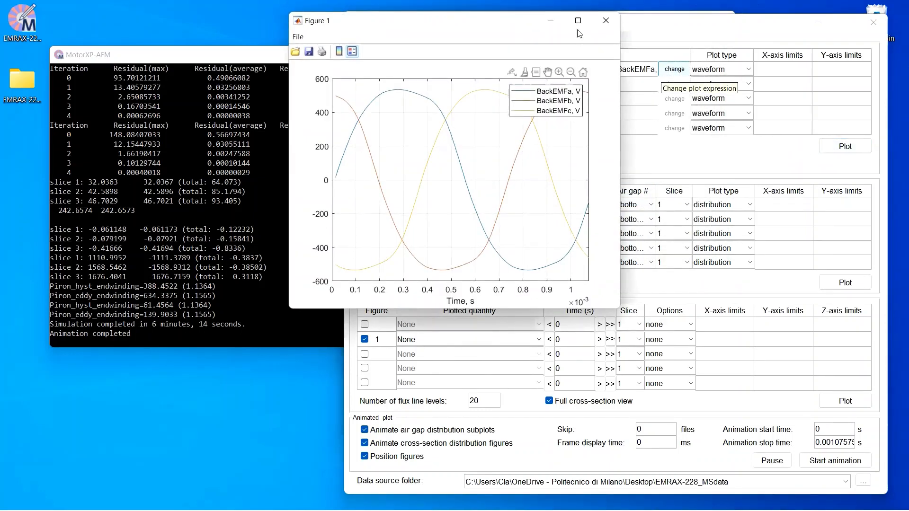
left_click(578, 20)
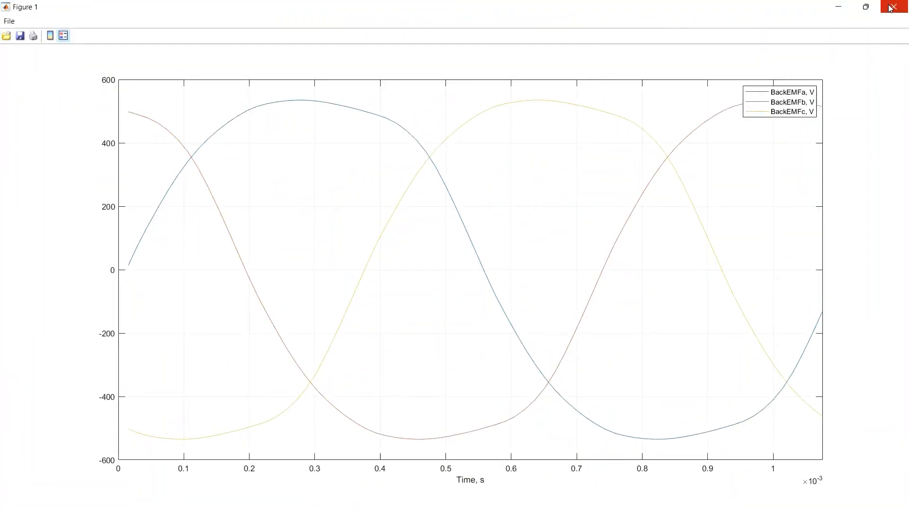
left_click(894, 7)
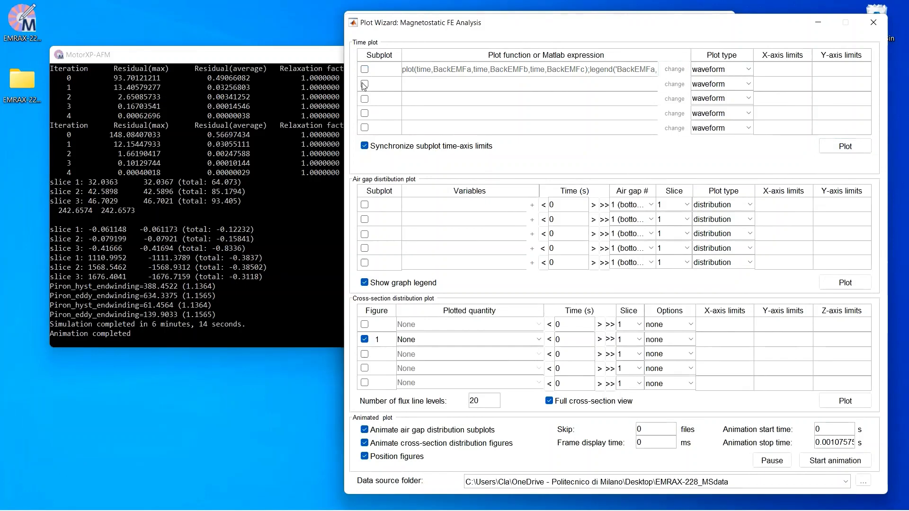
Plot the Torque_maxwell waveform in time subplot 2.
left_click(674, 84)
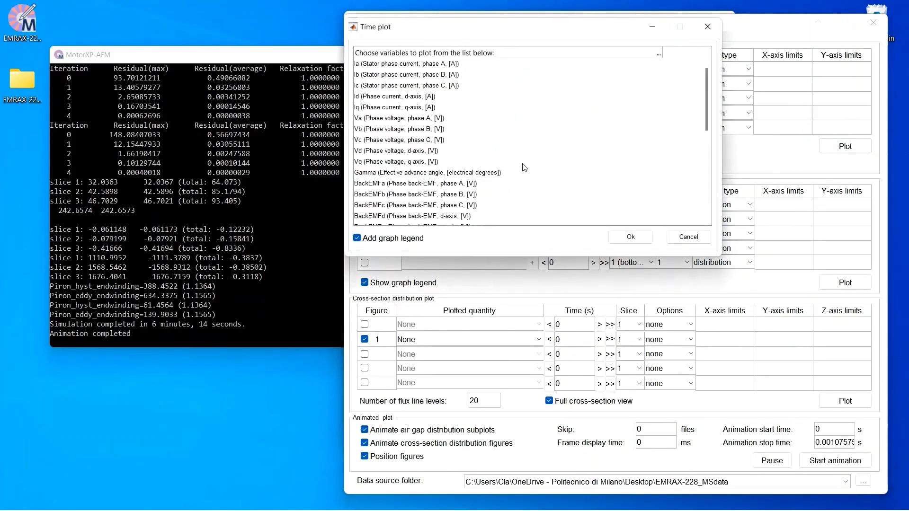
scroll("down", 3)
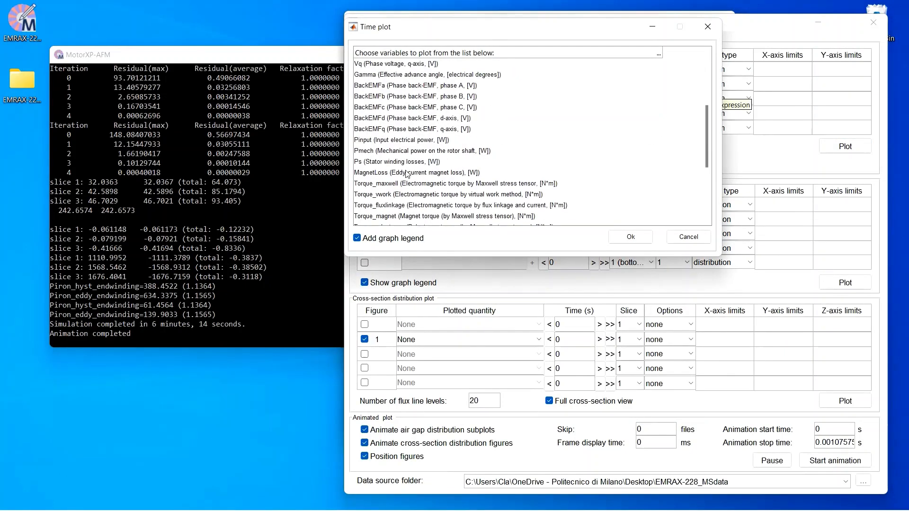
left_click(629, 236)
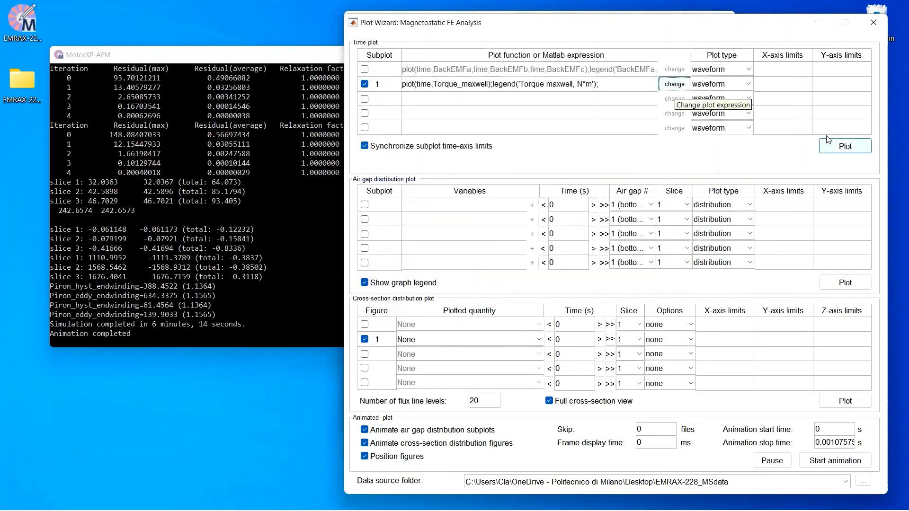
left_click(844, 145)
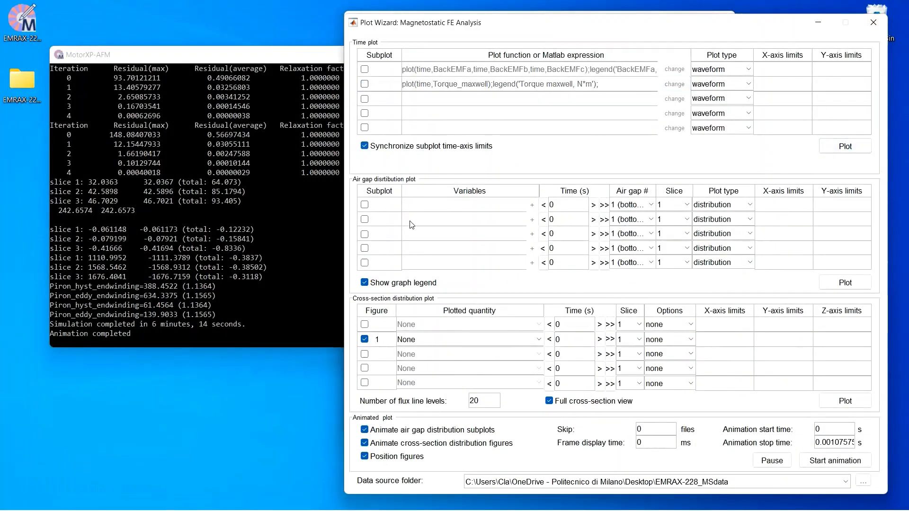
Plot tangential and normal flux density (Bt, Bn) in air-gap subplot 1 and enlarge it.
left_click(531, 204)
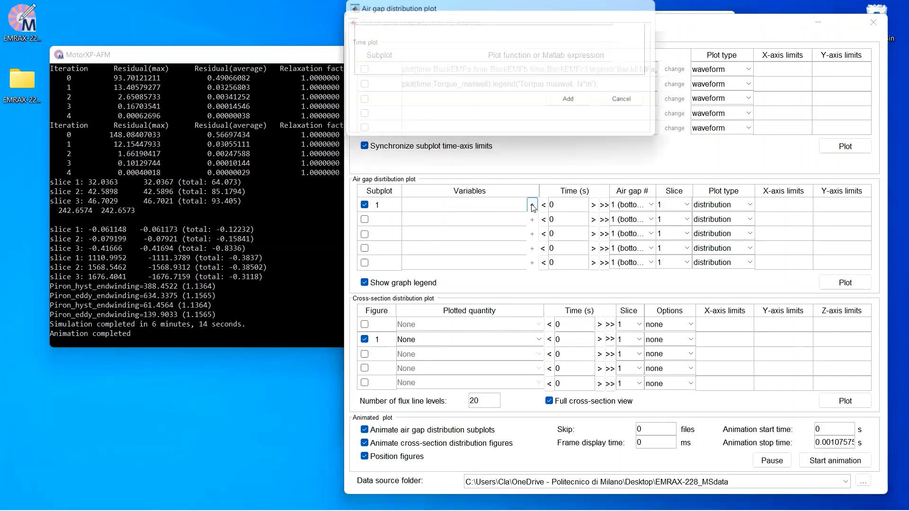
left_click(531, 205)
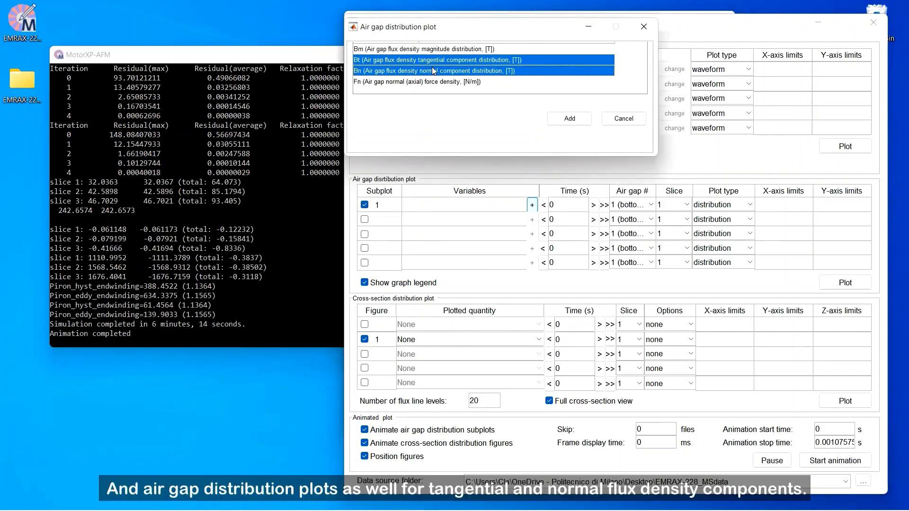
left_click(568, 119)
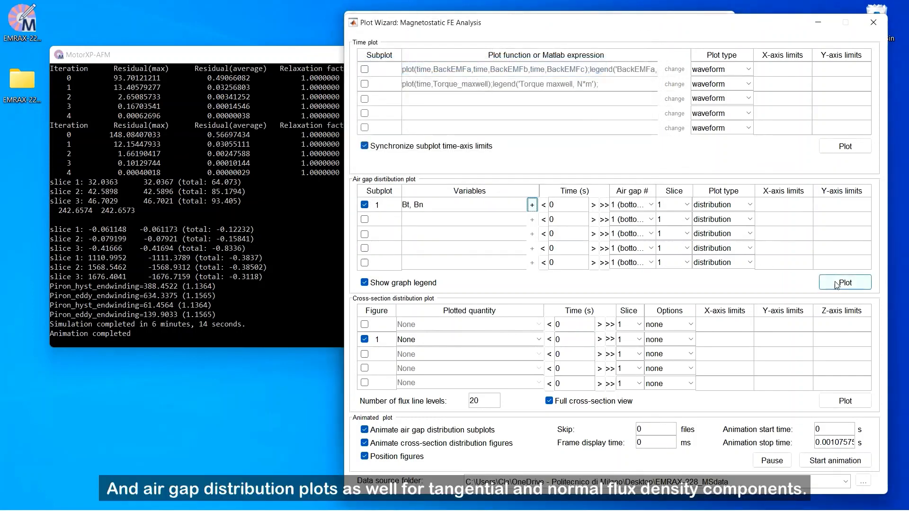
left_click(844, 282)
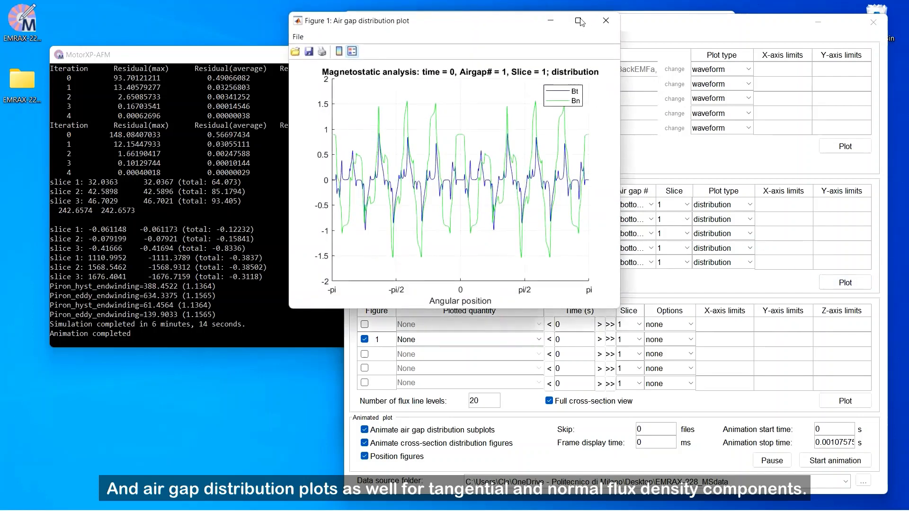
left_click(578, 20)
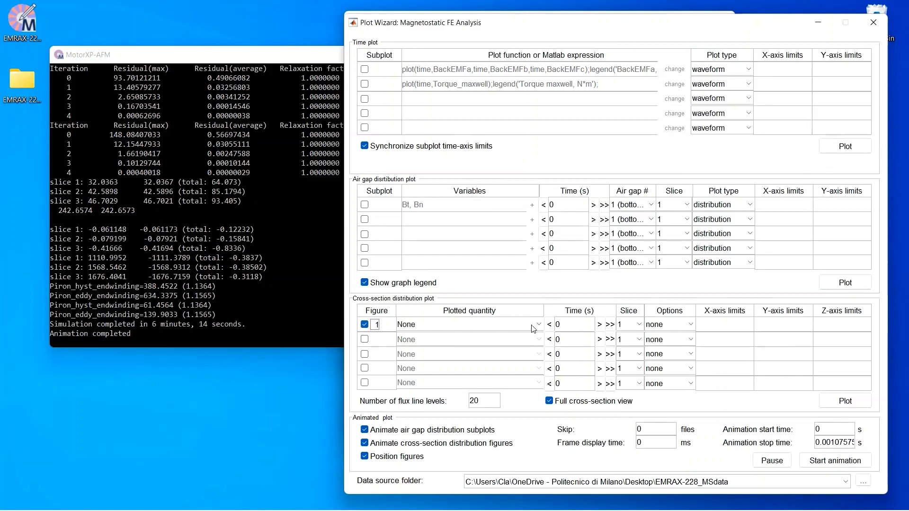
Animate a slice-2 magnetic flux density cross-section with flux lines.
left_click(640, 323)
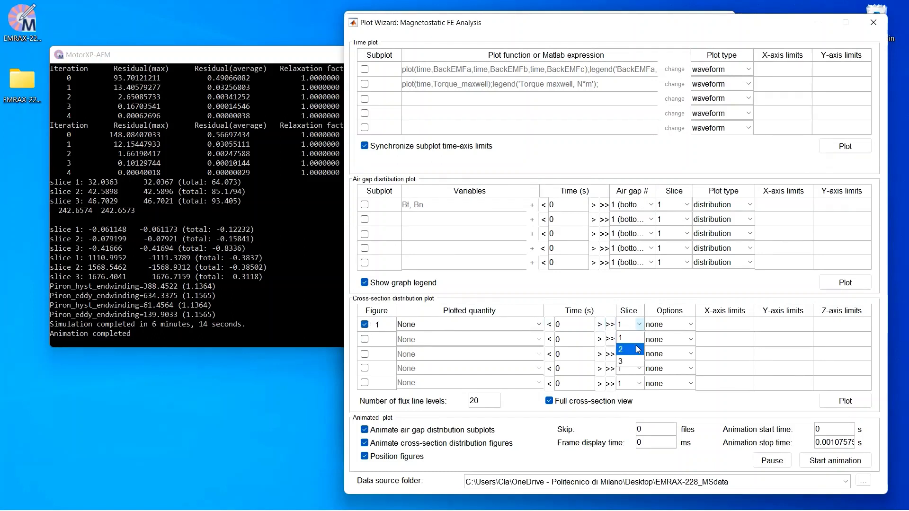
left_click(620, 349)
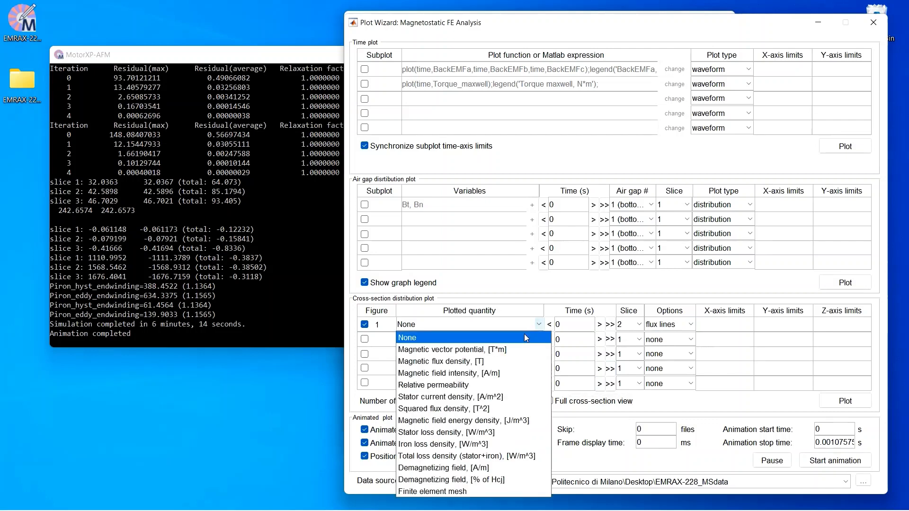
left_click(441, 361)
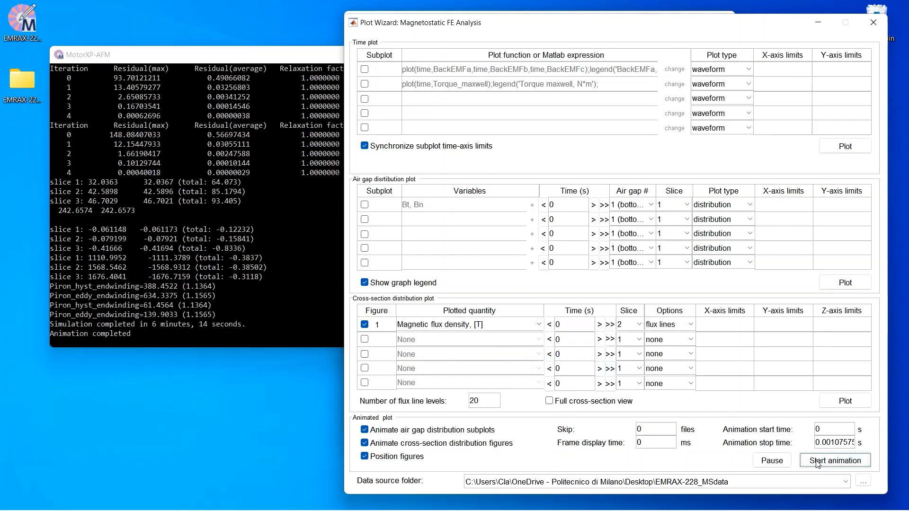
left_click(834, 460)
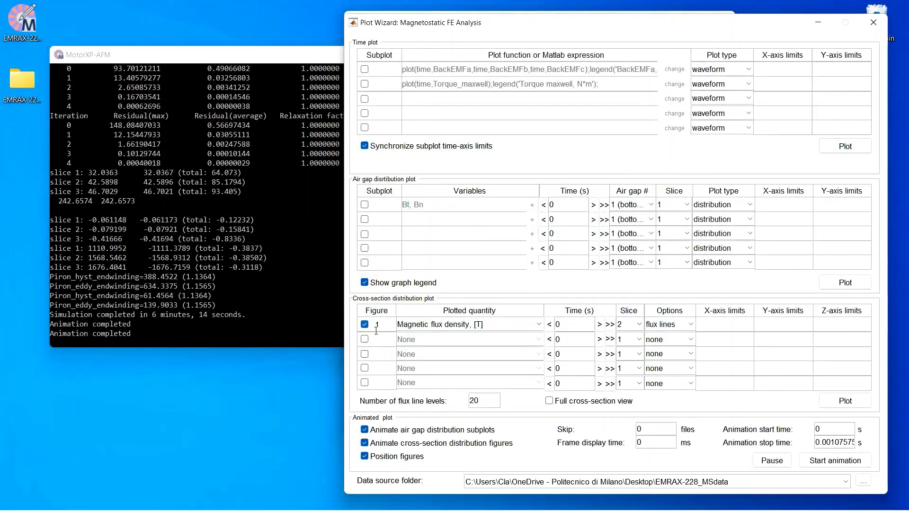
Swap the flux density figure for a new slice-2 iron loss density cross-section plot.
left_click(365, 324)
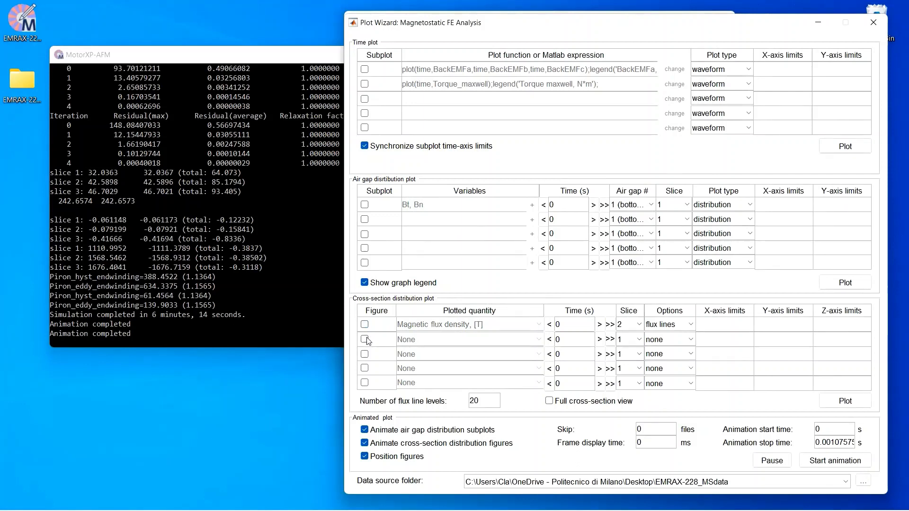
left_click(629, 339)
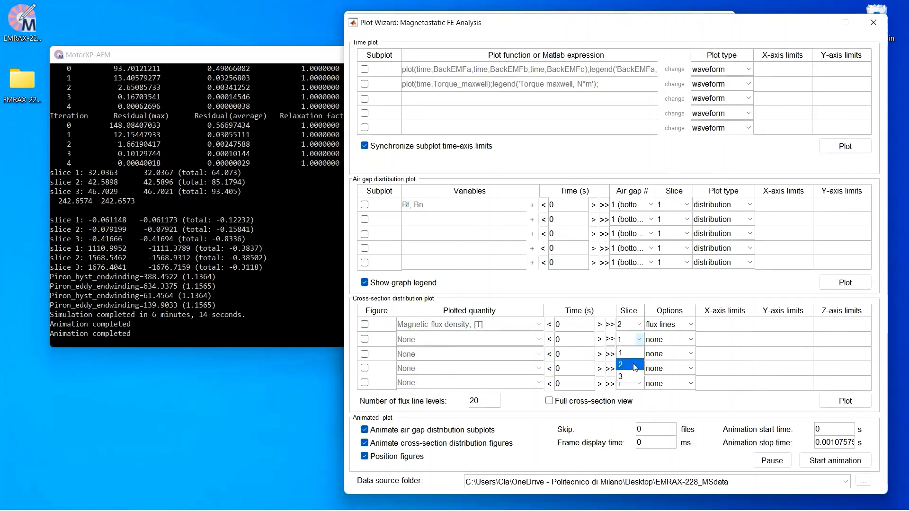
left_click(619, 367)
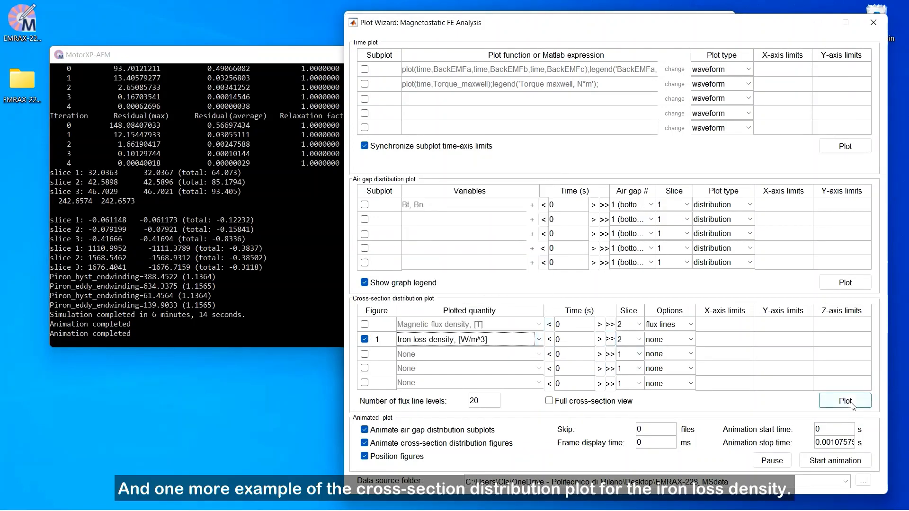
left_click(844, 400)
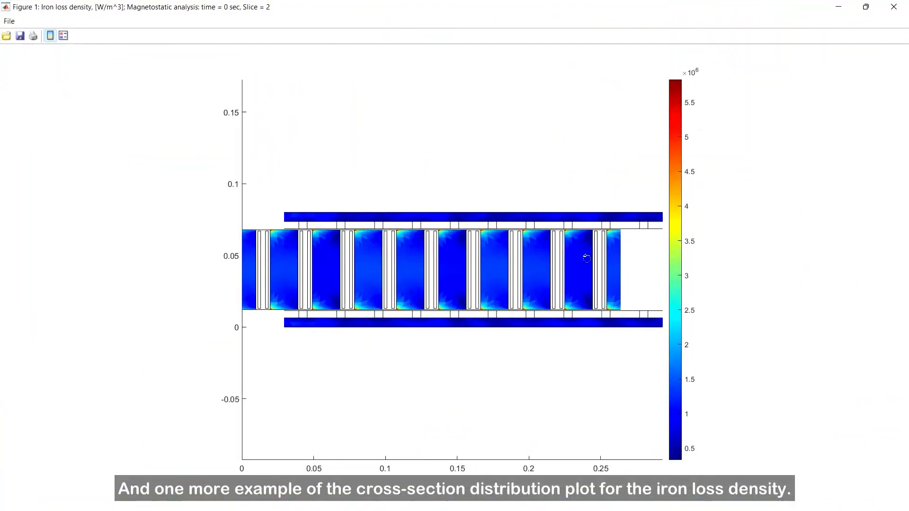